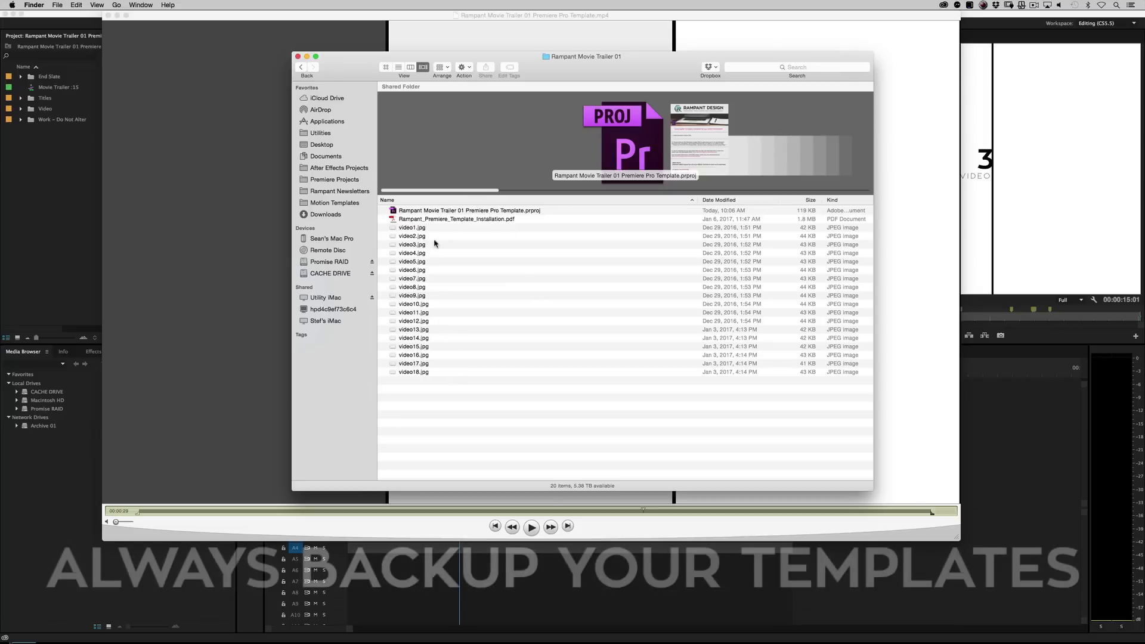
# Select the .prproj template, then open Rampant_Premiere_Template_Installation.pdf.
pyautogui.click(468, 210)
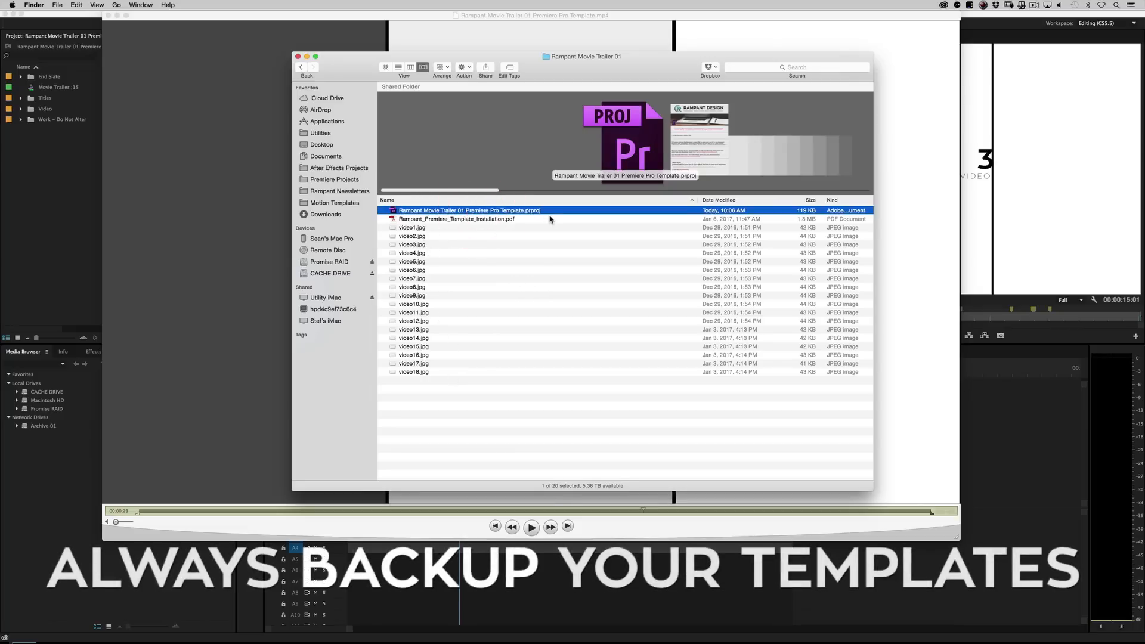
pyautogui.click(456, 218)
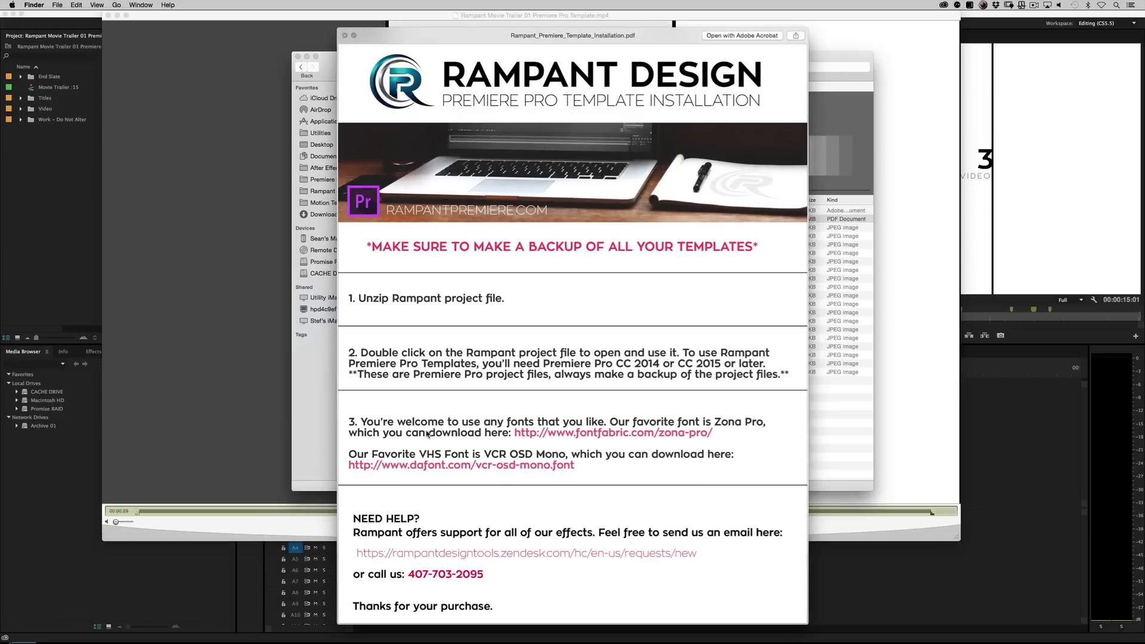
pyautogui.moveTo(338, 318)
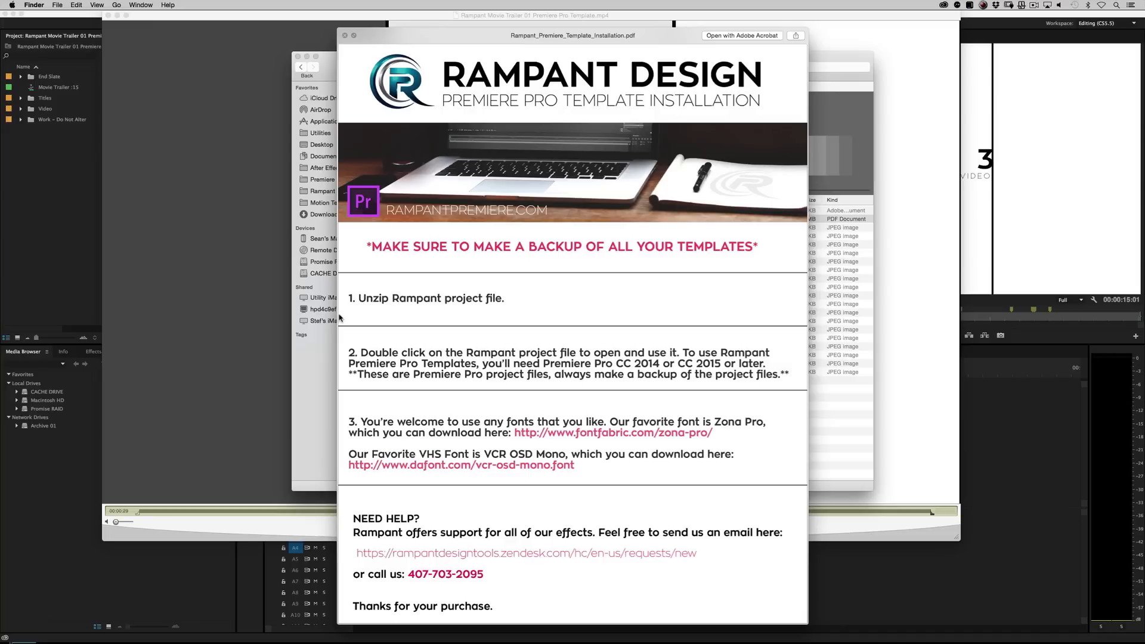
pyautogui.moveTo(520, 306)
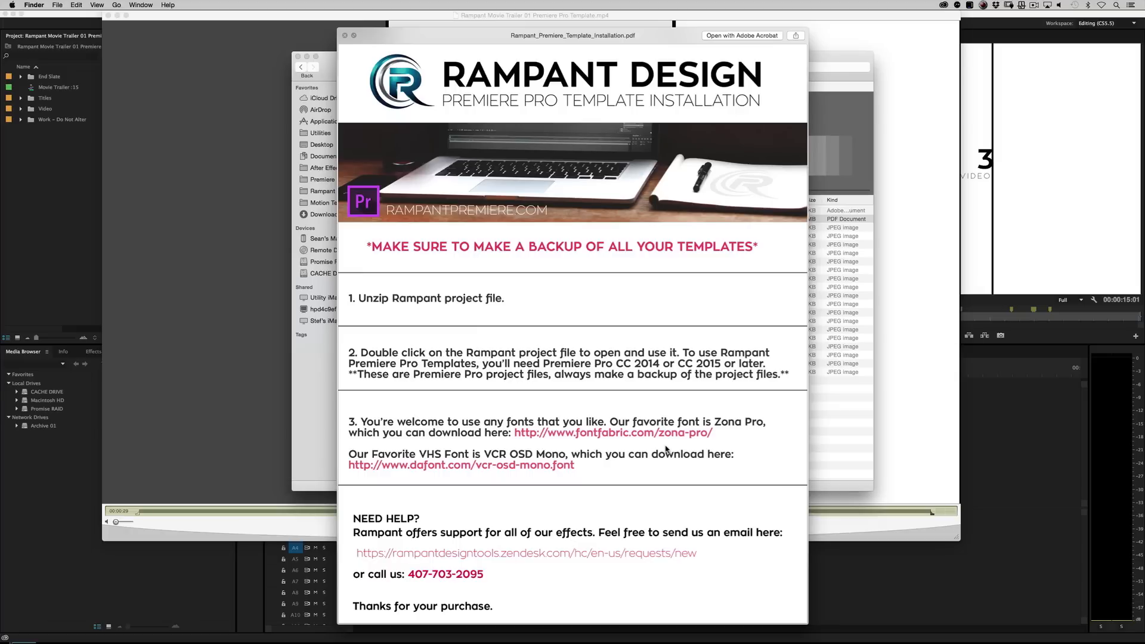
pyautogui.moveTo(485, 553)
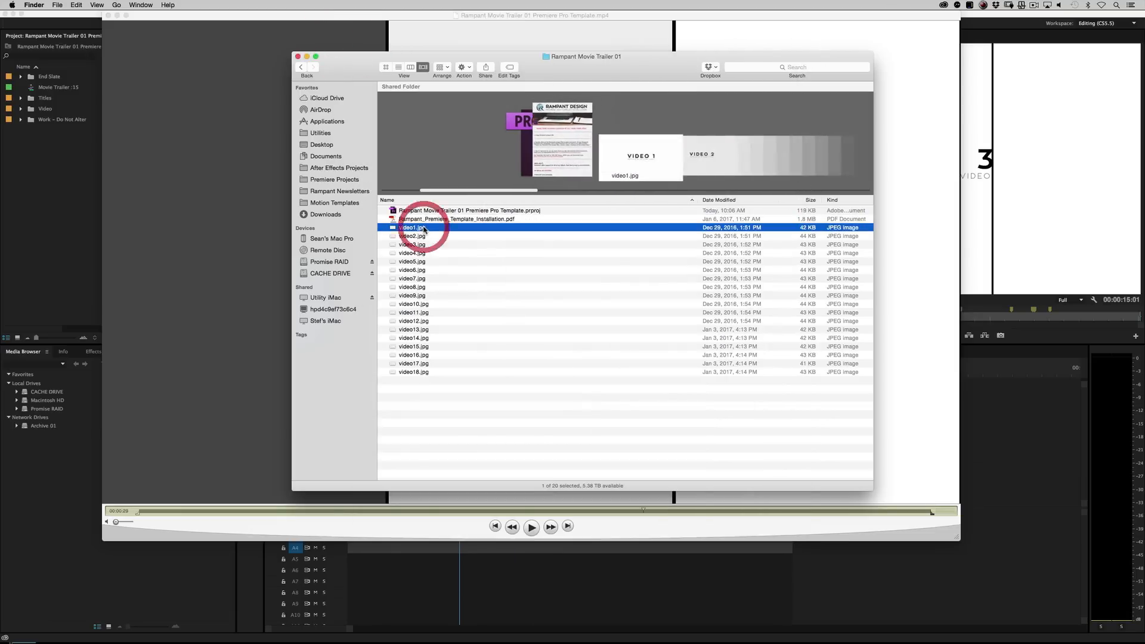
# Extend the selection through video18.jpg and Quick Look the selected placeholder images.
pyautogui.click(412, 372)
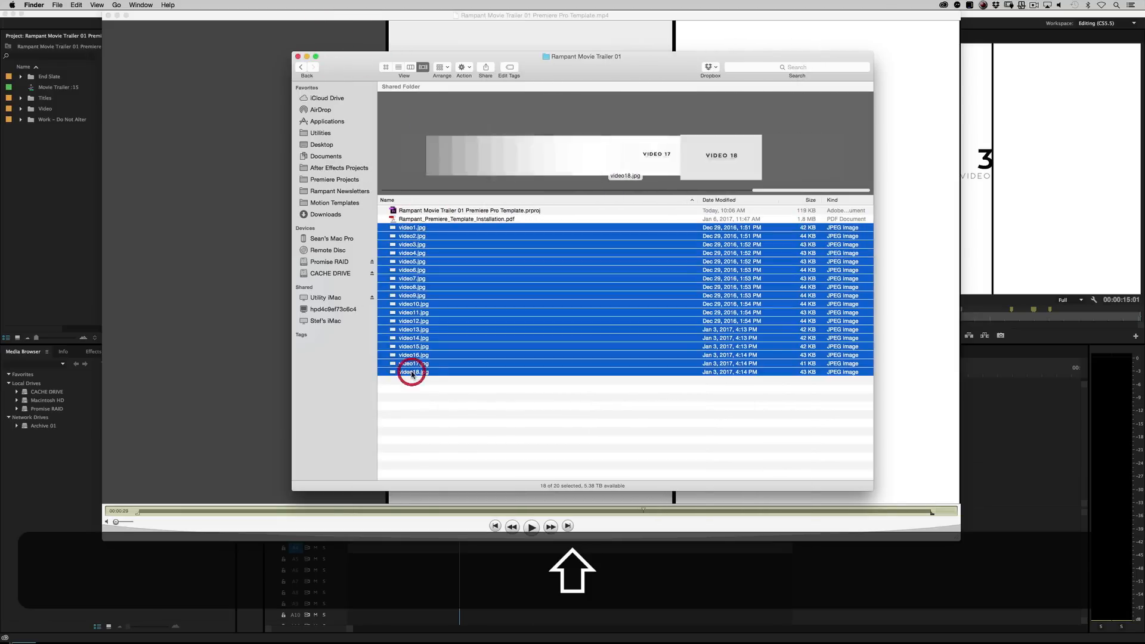
pyautogui.press('space')
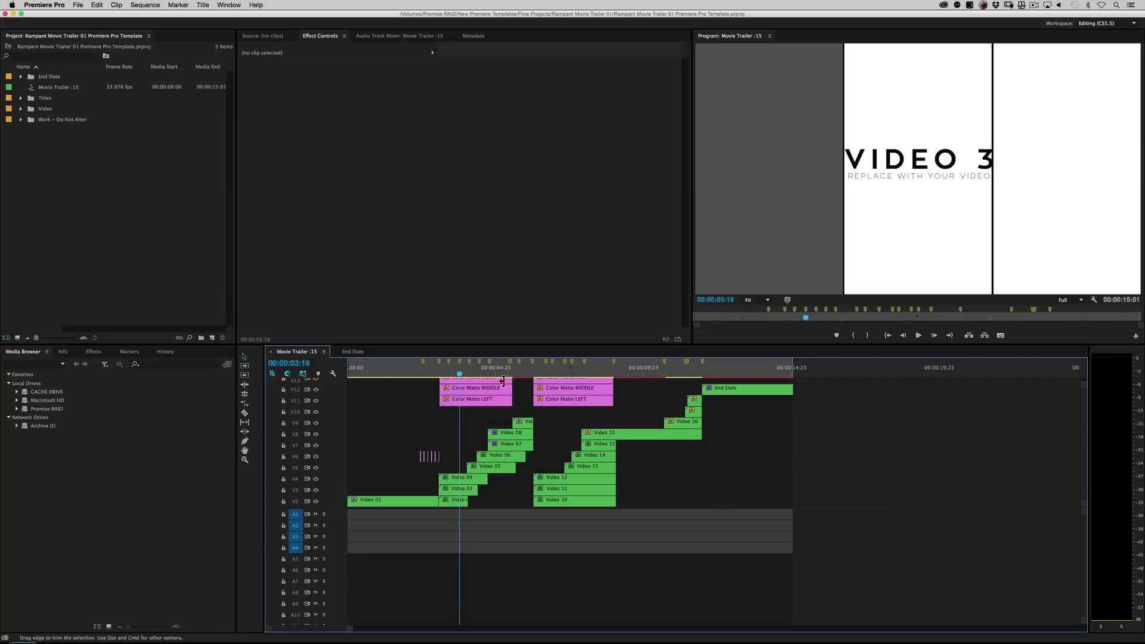
pyautogui.click(490, 367)
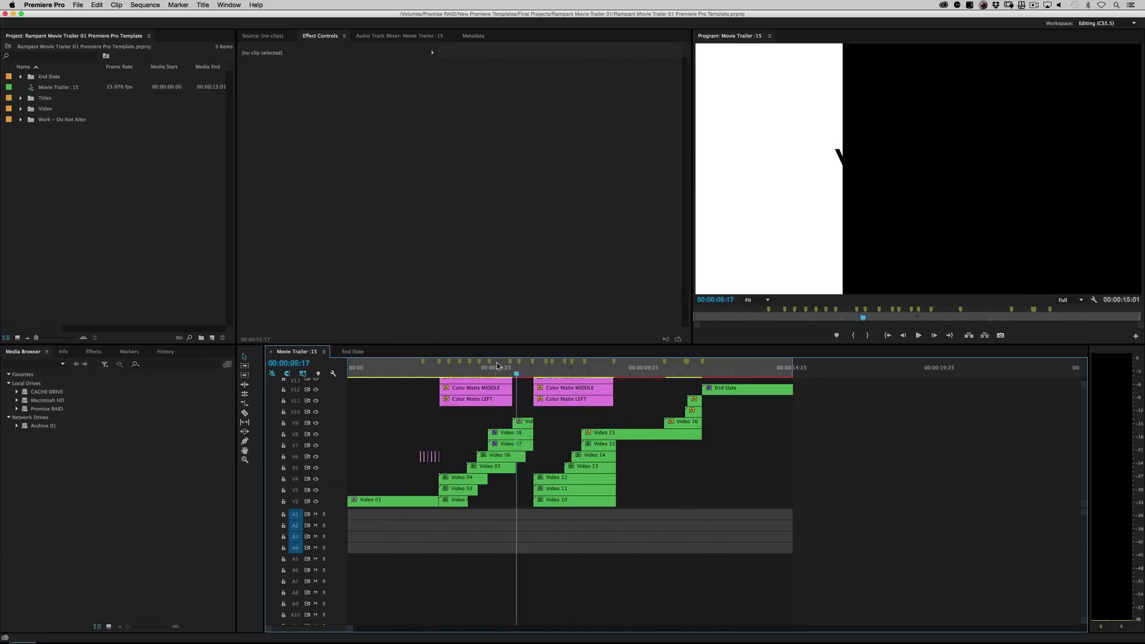
pyautogui.click(413, 367)
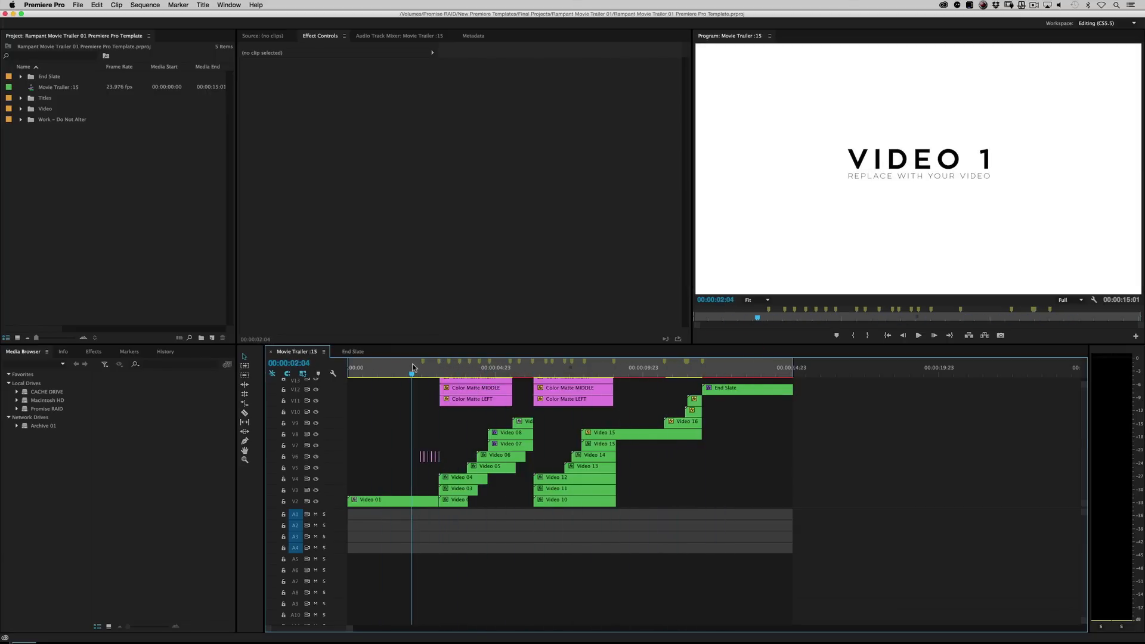
pyautogui.click(639, 368)
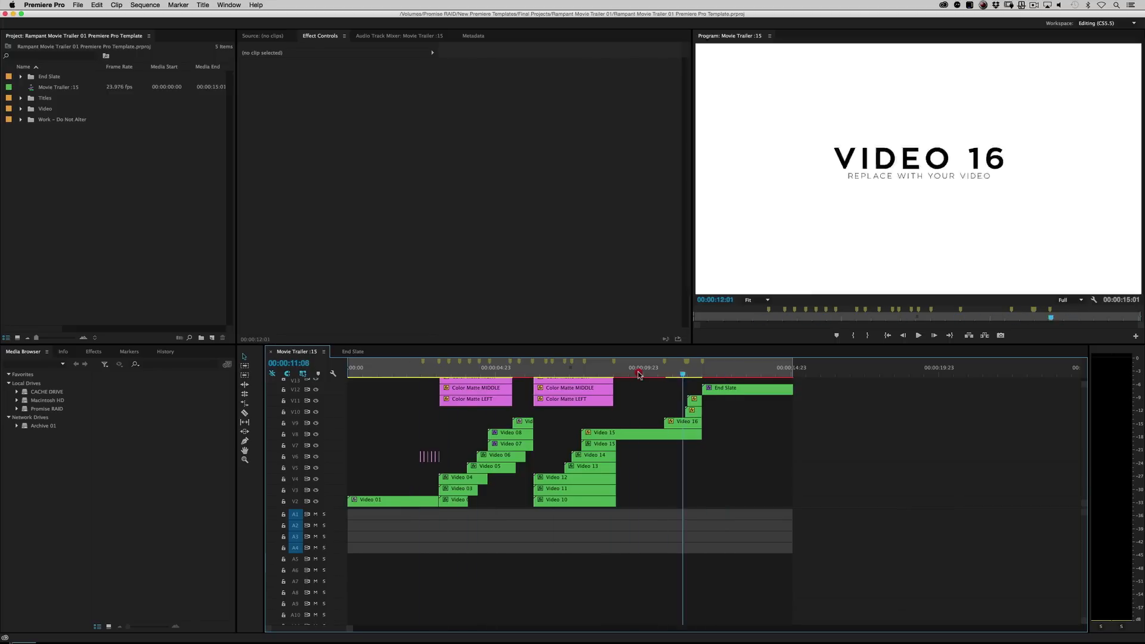
pyautogui.click(436, 367)
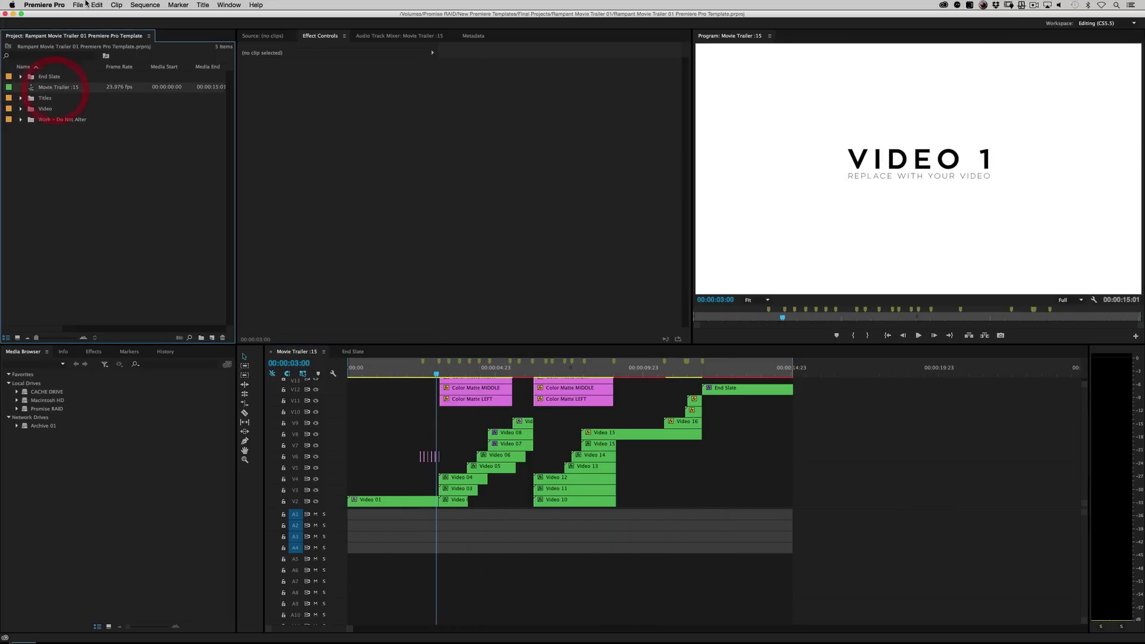
pyautogui.click(77, 4)
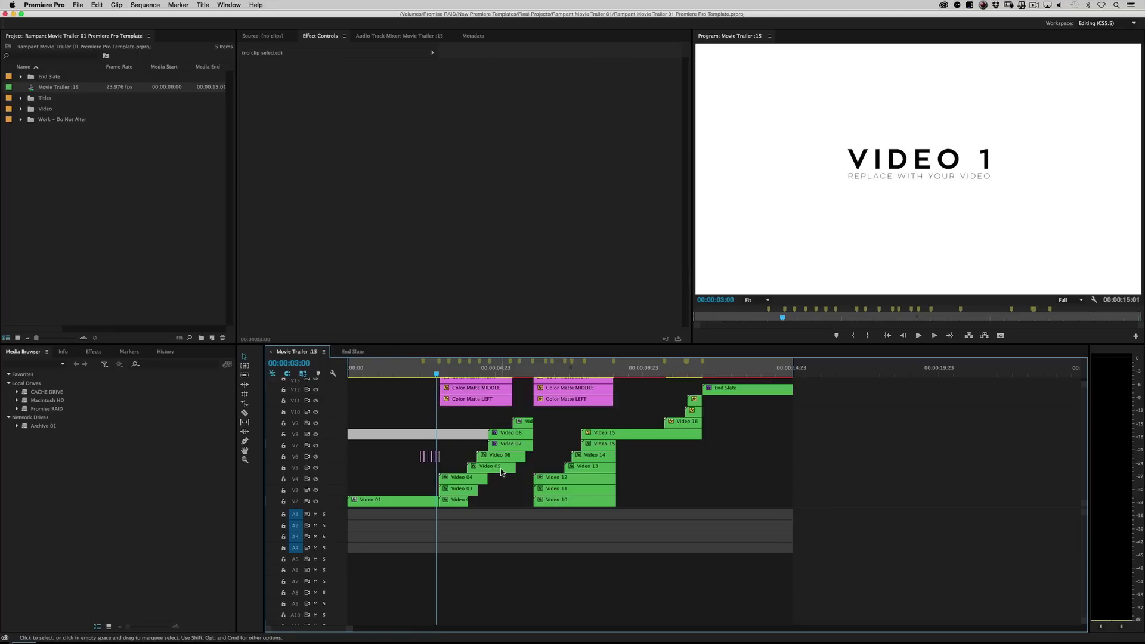
# Inspect Video 05, then Video 06's Track Matte Key using Video 12 as matte.
pyautogui.click(489, 466)
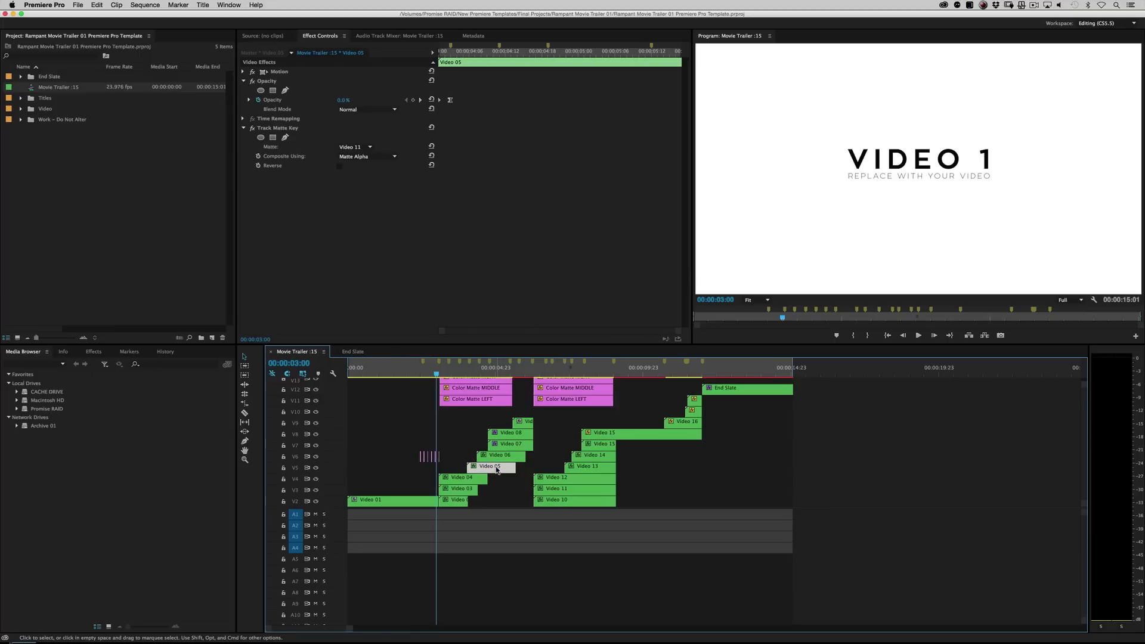
pyautogui.click(499, 455)
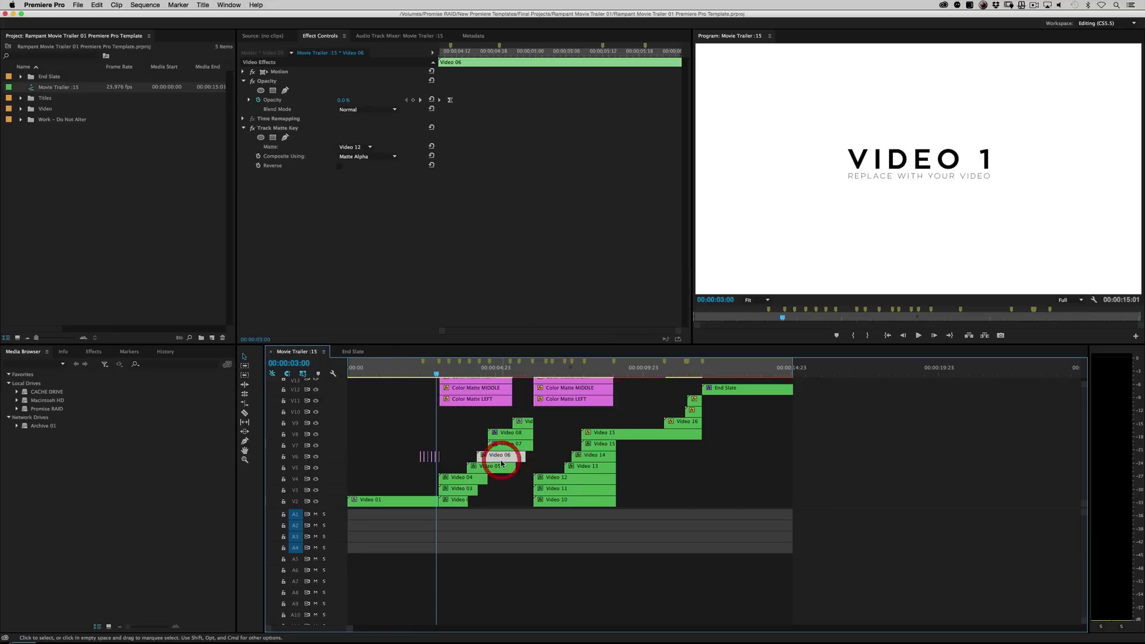
pyautogui.moveTo(497, 466)
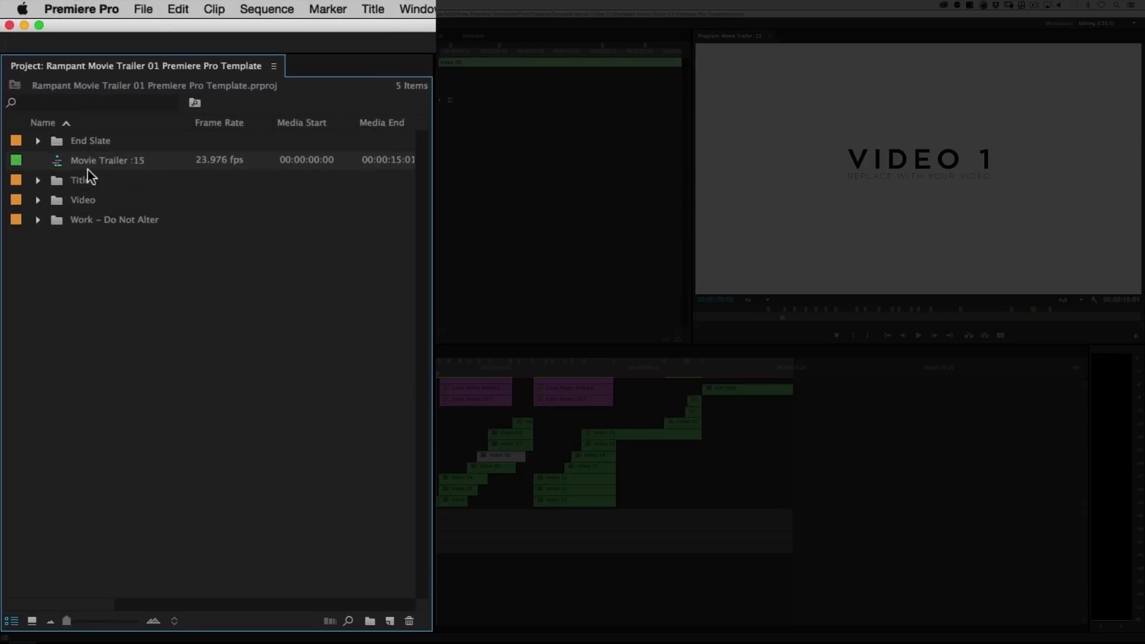
pyautogui.moveTo(140, 168)
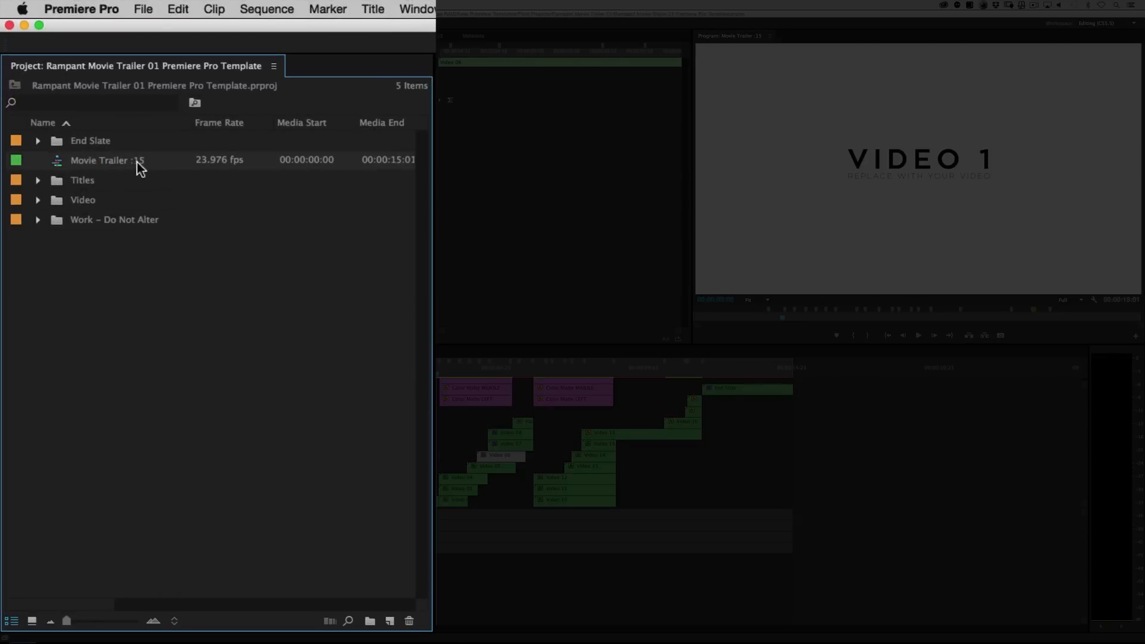
pyautogui.moveTo(147, 165)
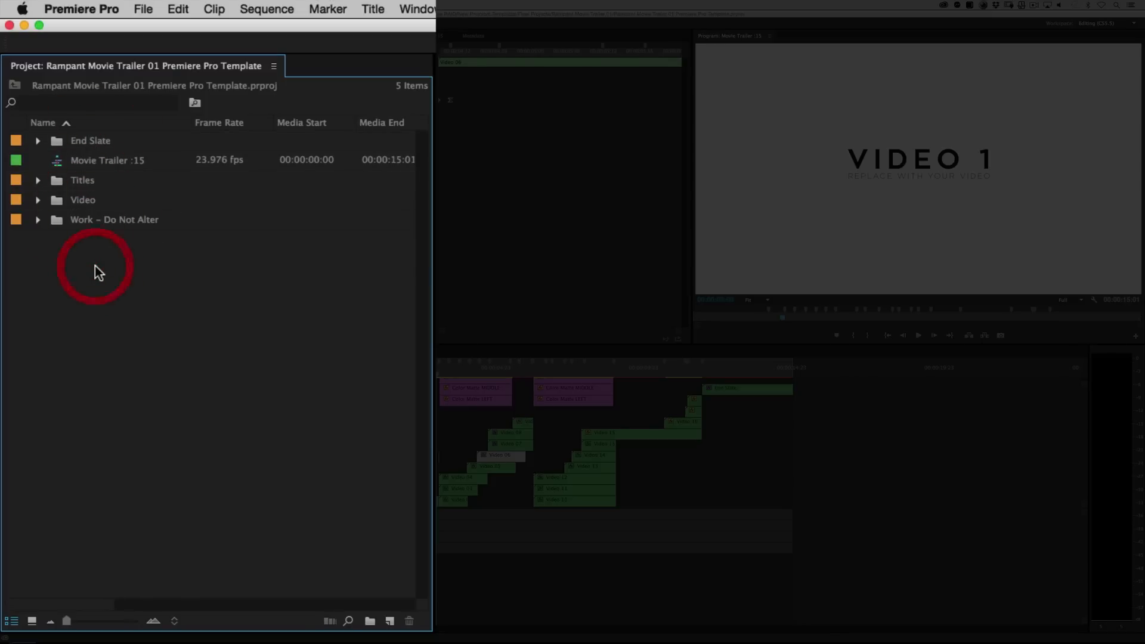
pyautogui.moveTo(83, 202)
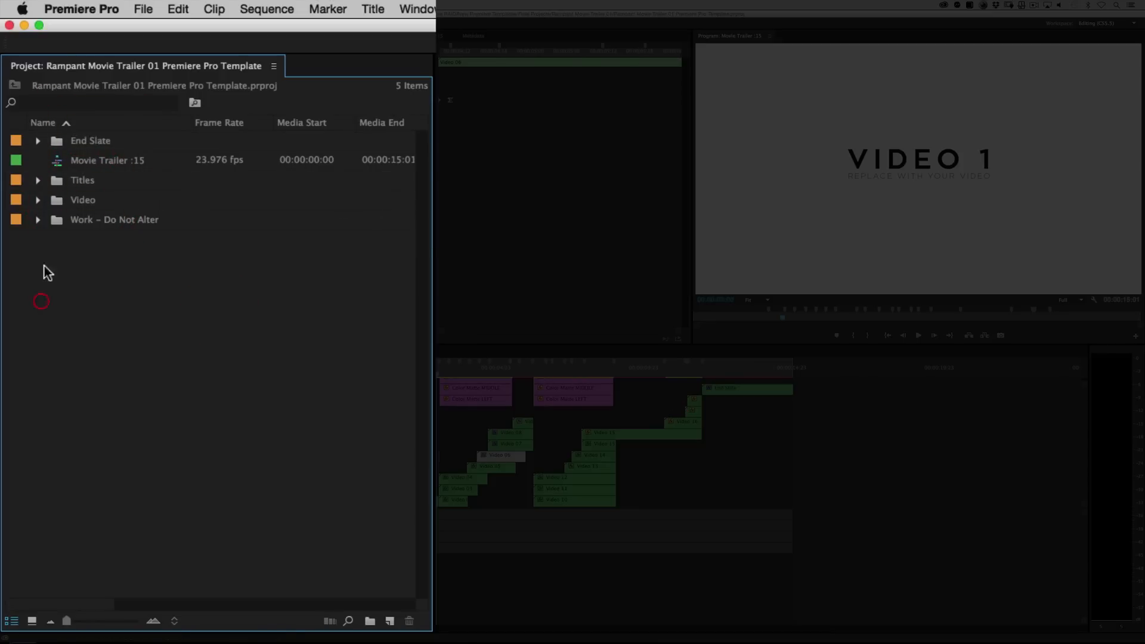
# Expand the Video and Titles bins to list Video 01–18 and Title 01–05.
pyautogui.click(37, 199)
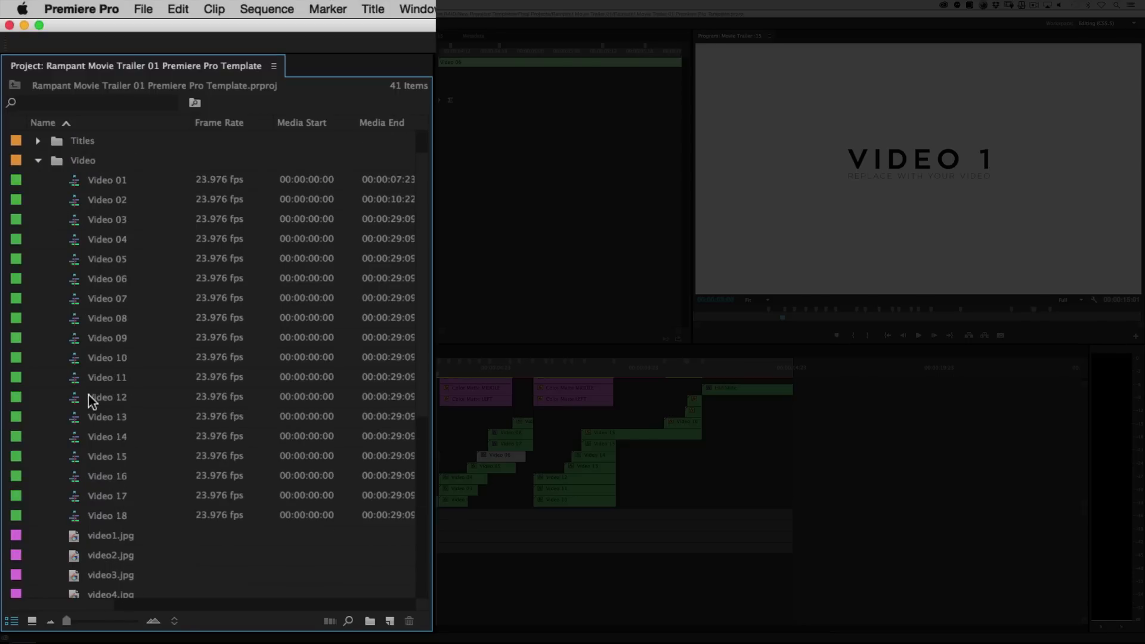
pyautogui.moveTo(221, 530)
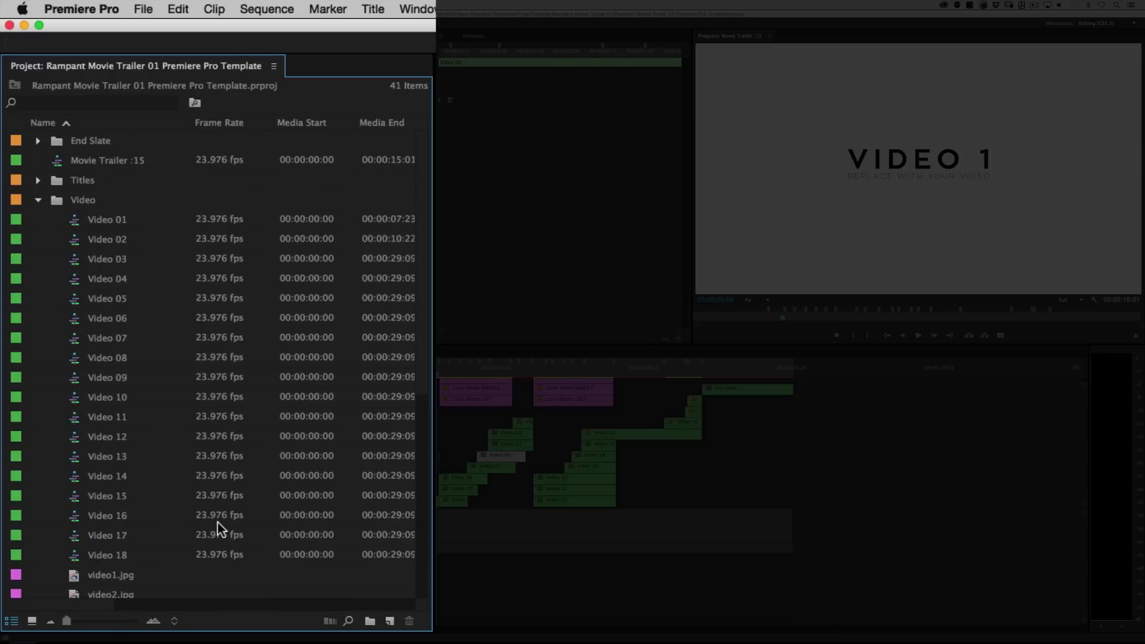
pyautogui.click(37, 180)
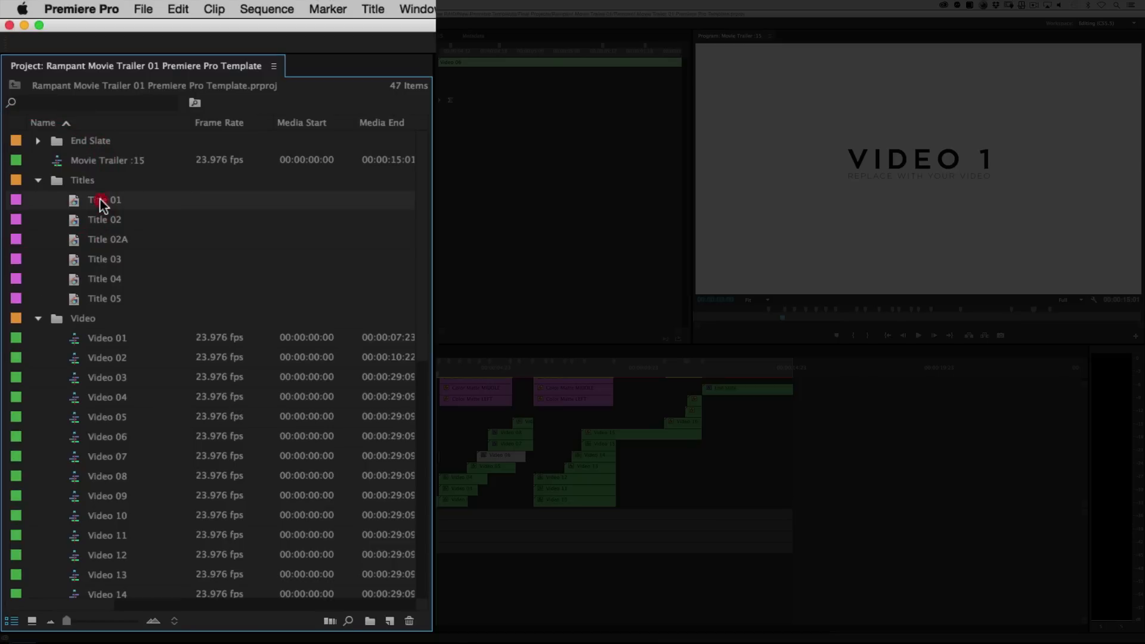
pyautogui.moveTo(102, 306)
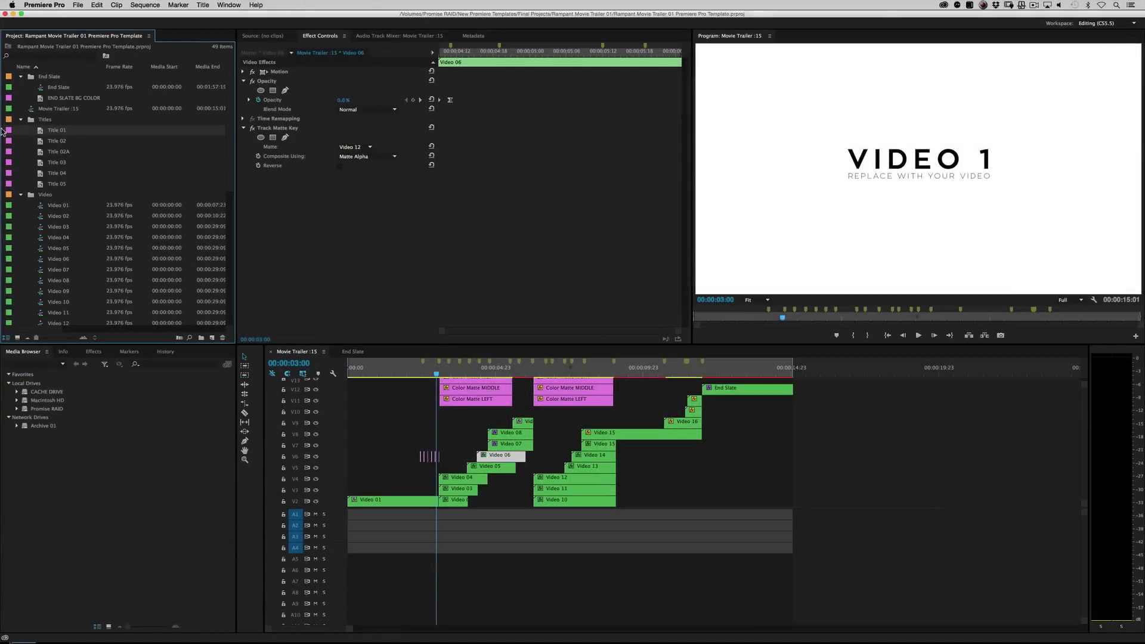
# Collapse the template bins and import the Shutterstock stock clips via Cmd+I.
pyautogui.click(19, 120)
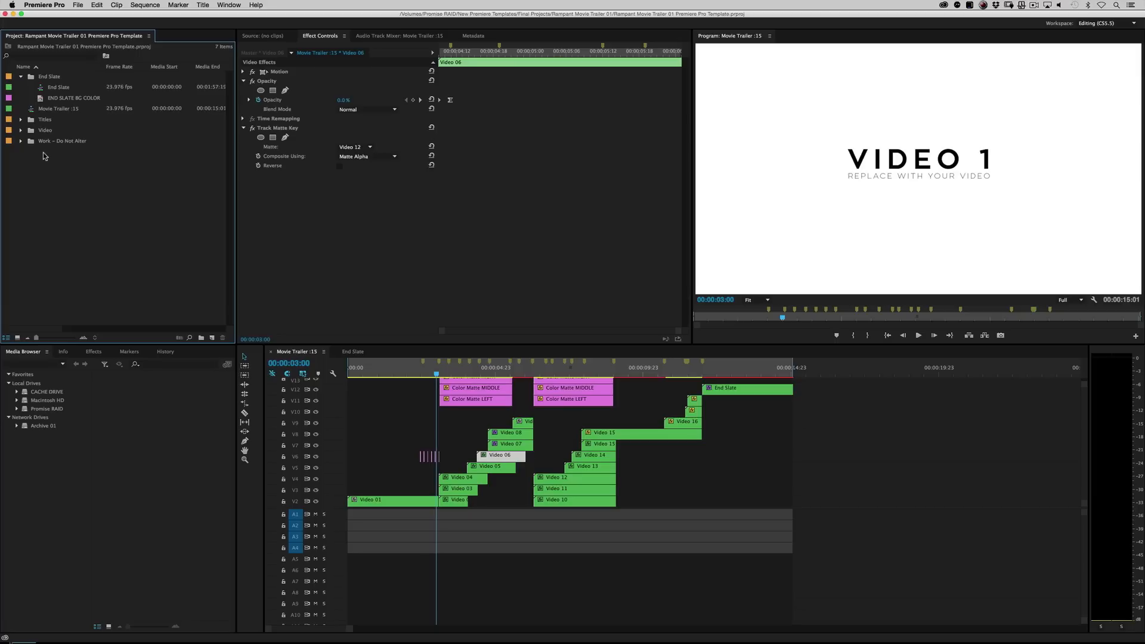
pyautogui.press('cmd+i')
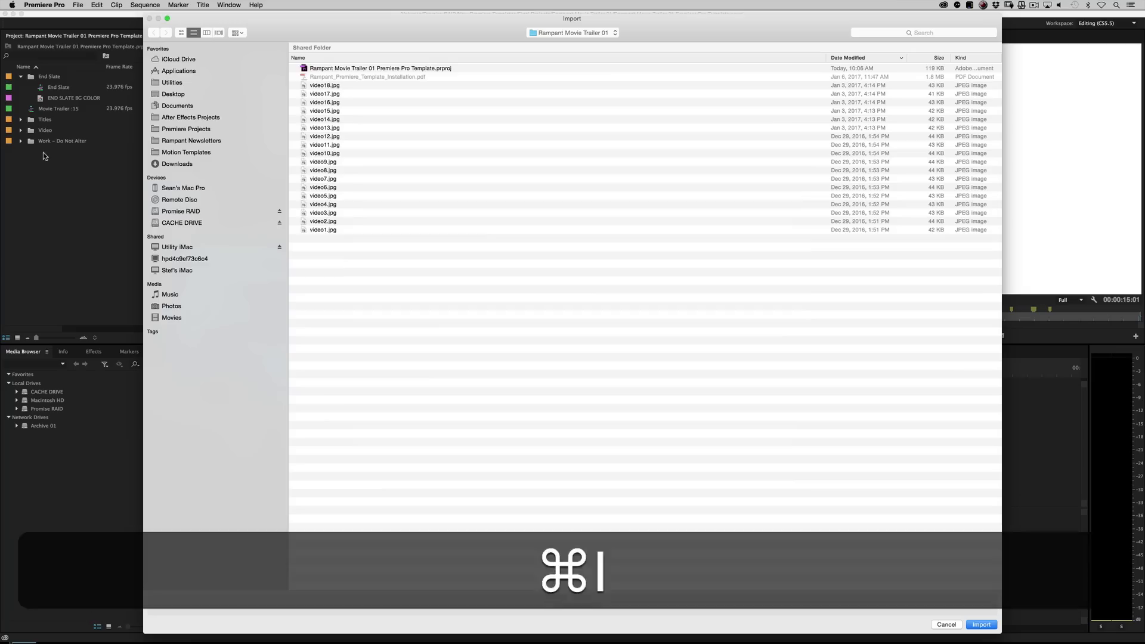
pyautogui.click(981, 625)
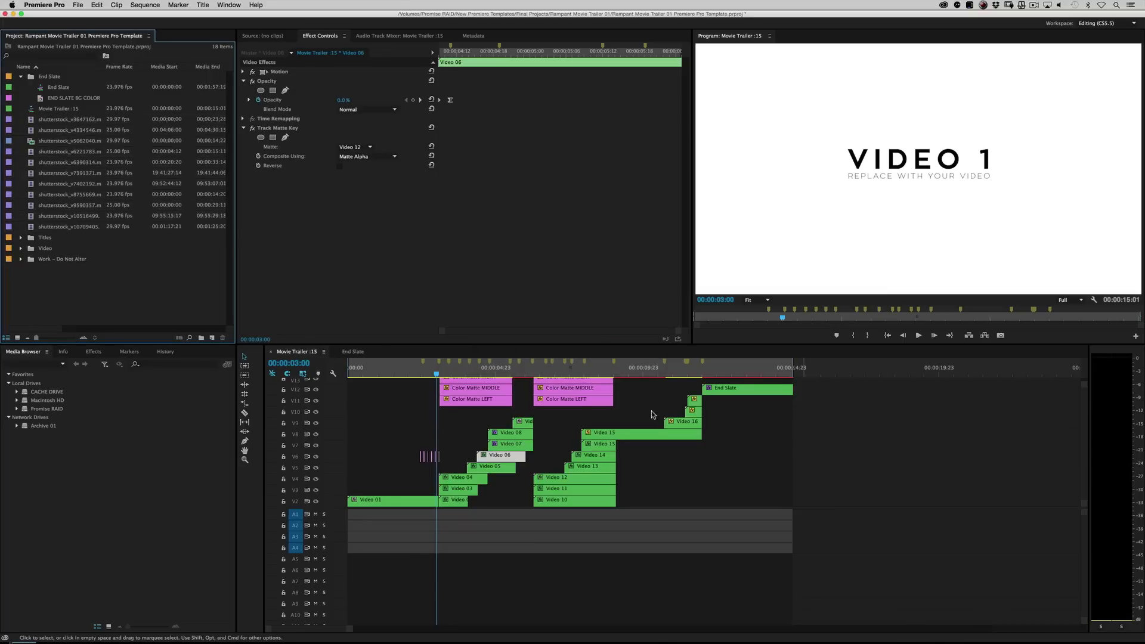
# Open Video 01 and drop the flower-smelling Shutterstock clip onto V2 above the placeholder.
pyautogui.click(20, 248)
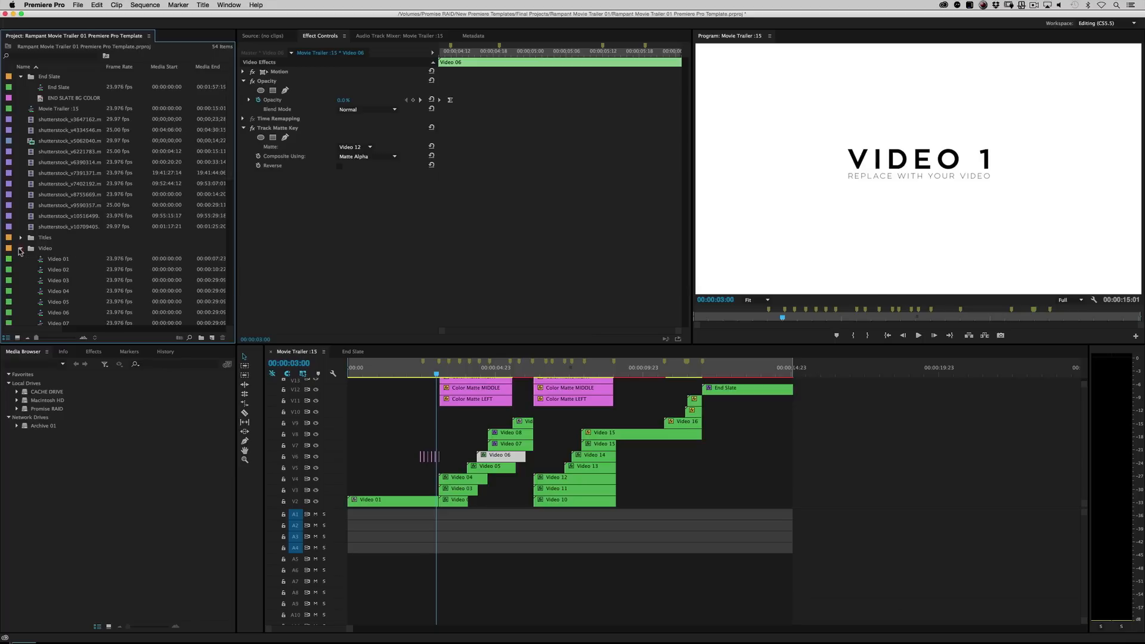
pyautogui.doubleClick(58, 259)
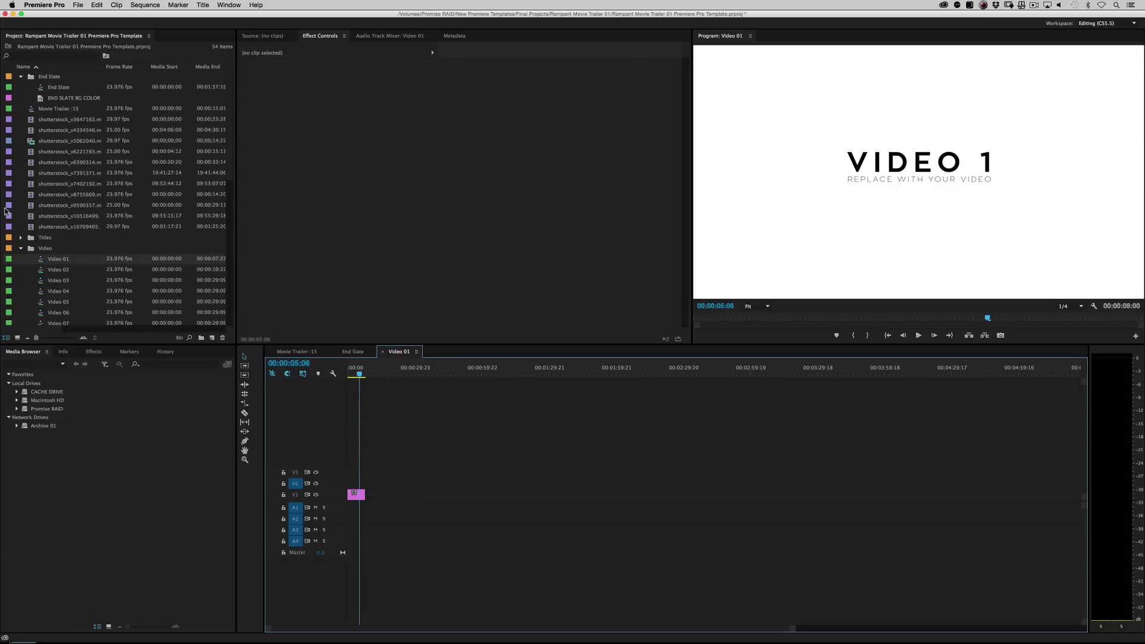
pyautogui.doubleClick(69, 120)
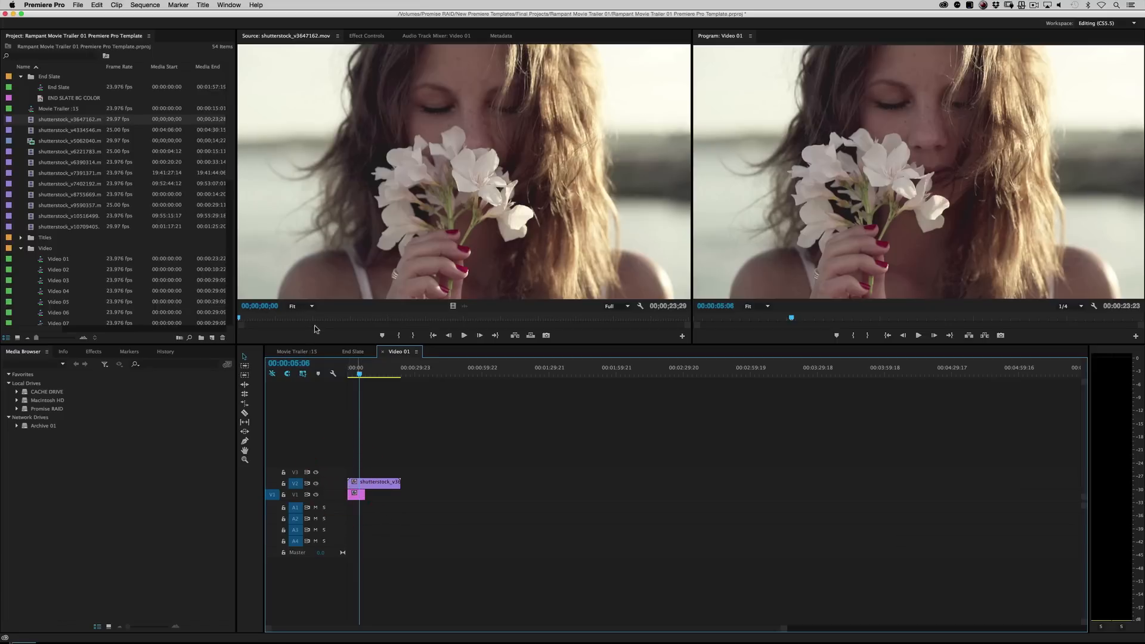
pyautogui.click(296, 352)
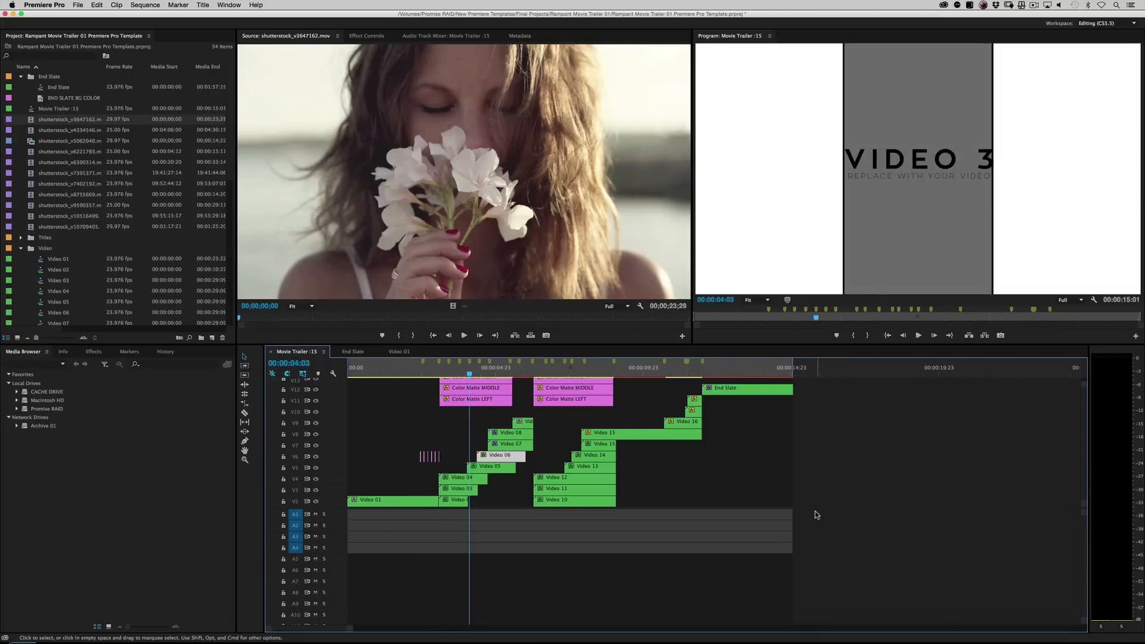
pyautogui.moveTo(510, 478)
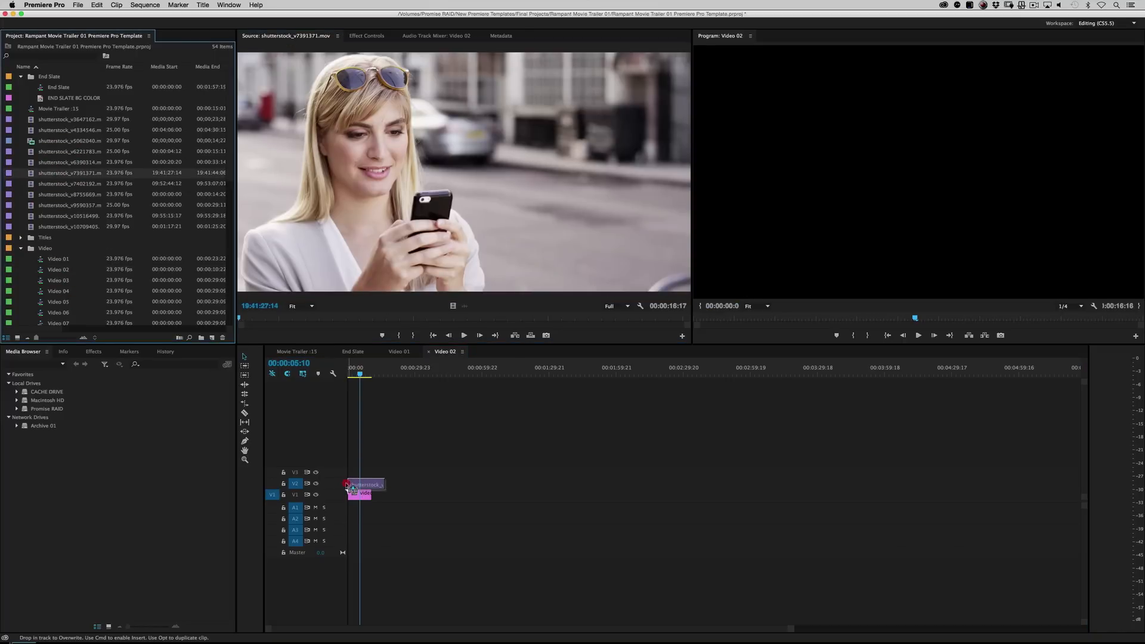
# Drop shutterstock_v7391371 onto V2 in Video 02 and return to Movie Trailer :15.
pyautogui.click(297, 352)
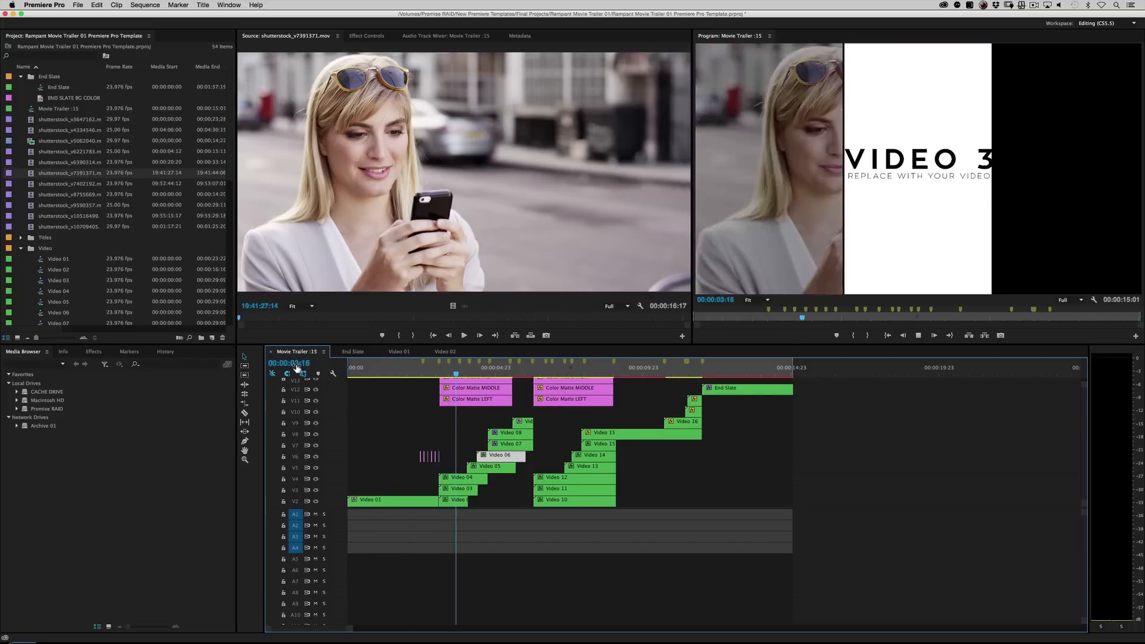
pyautogui.click(481, 368)
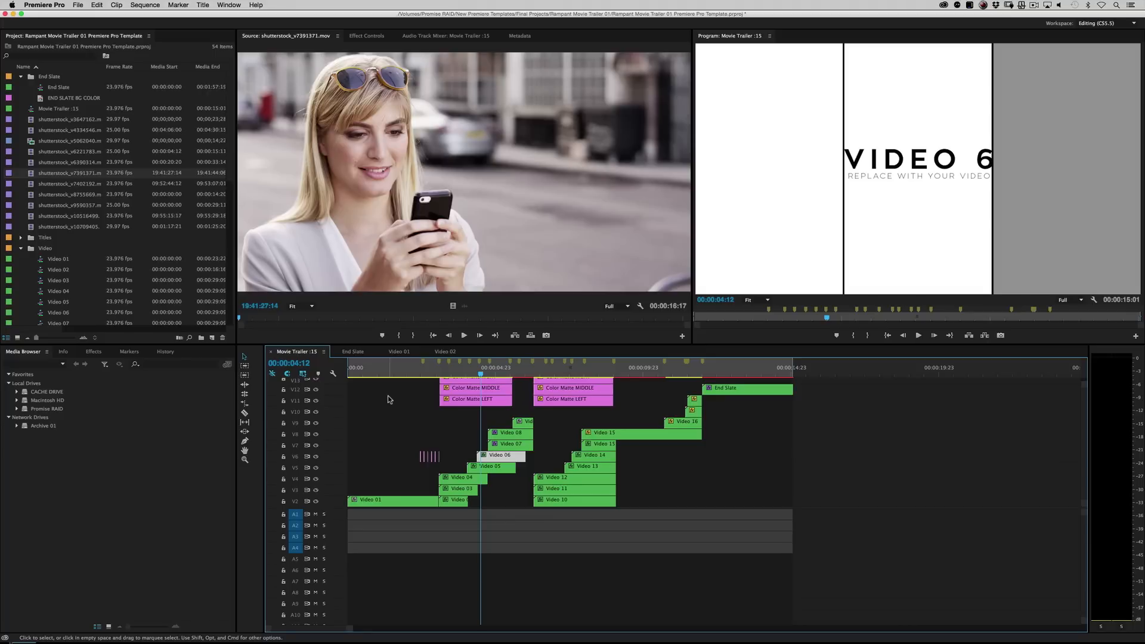
pyautogui.moveTo(211, 349)
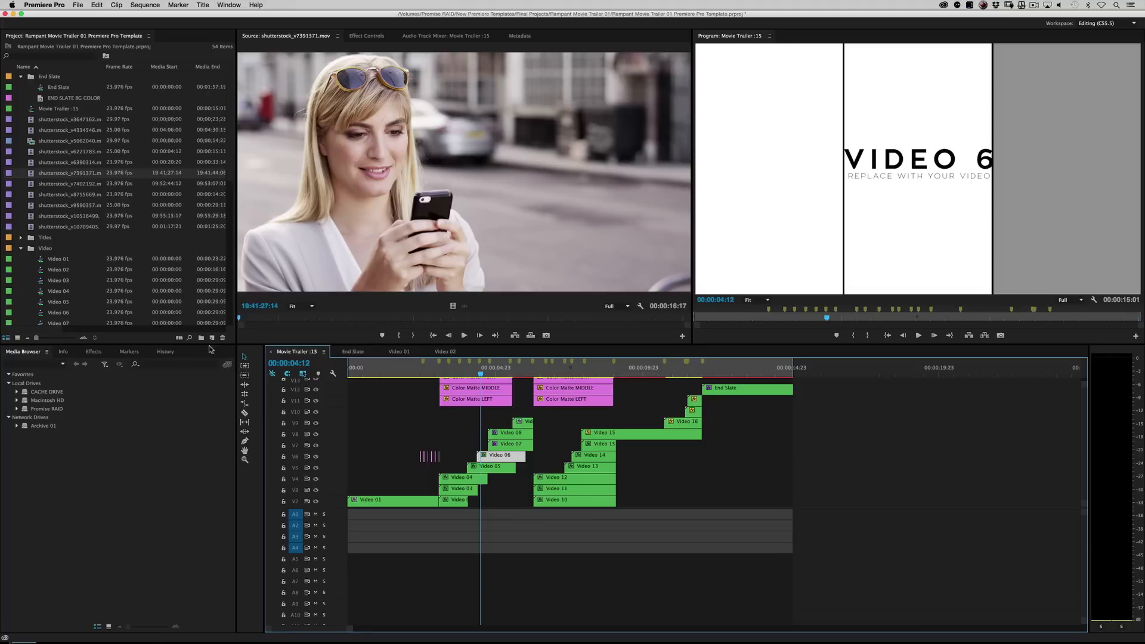
# Drop the group-of-friends clip into Video 03 and the headphones clip into Video 04.
pyautogui.doubleClick(58, 269)
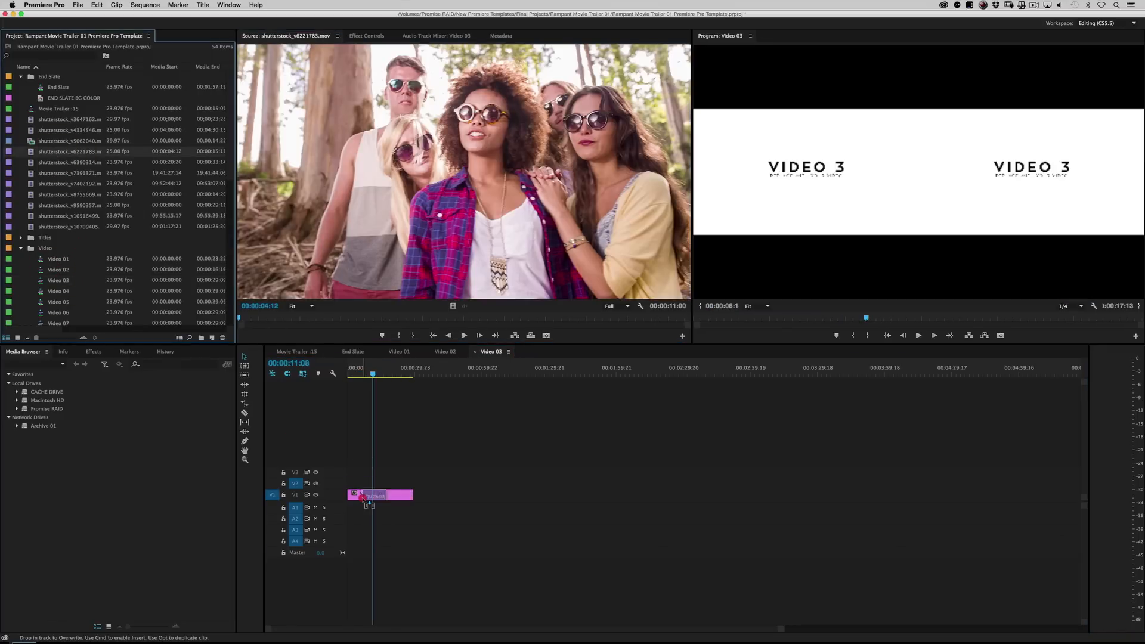
pyautogui.click(296, 351)
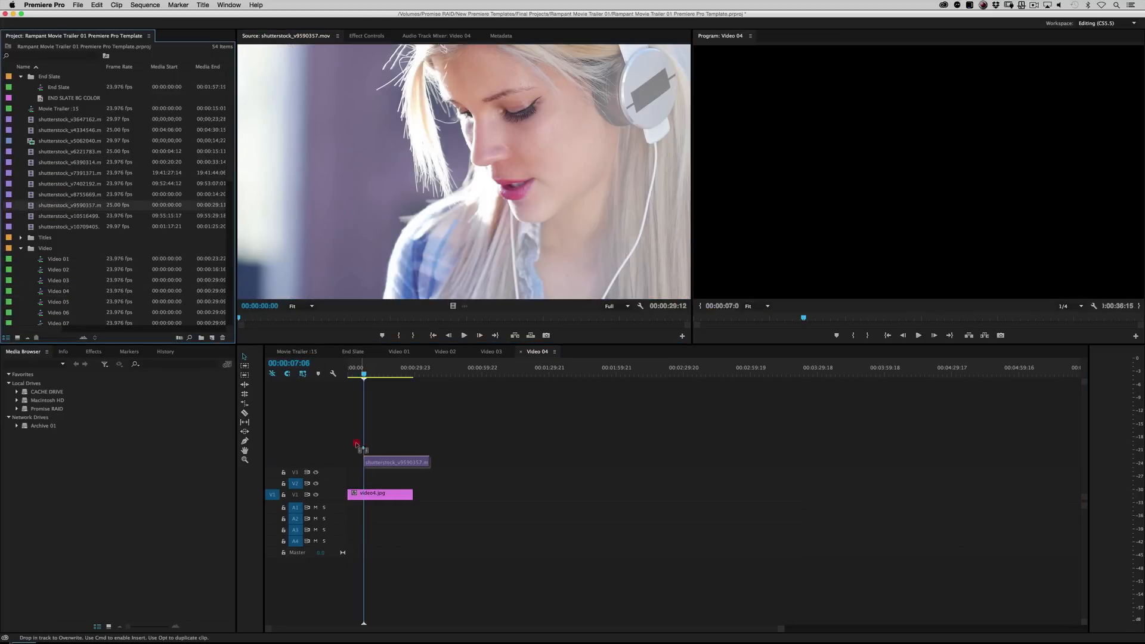
pyautogui.click(295, 352)
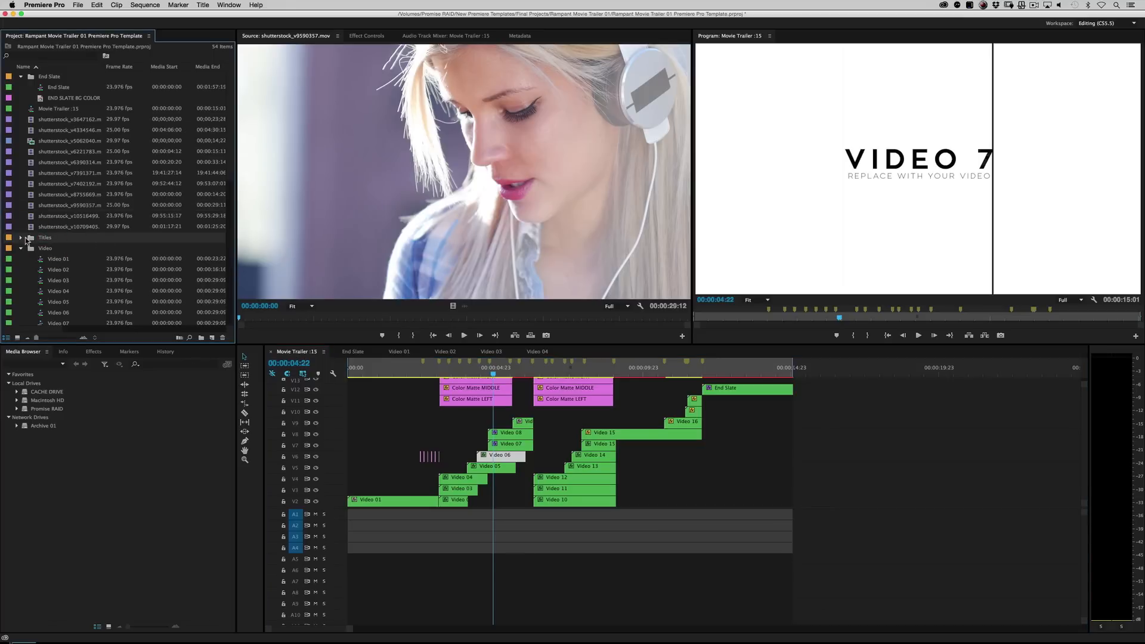
# Change Title 01's text to WHAMMY, then open the Video 09 placeholder sequence.
pyautogui.click(20, 237)
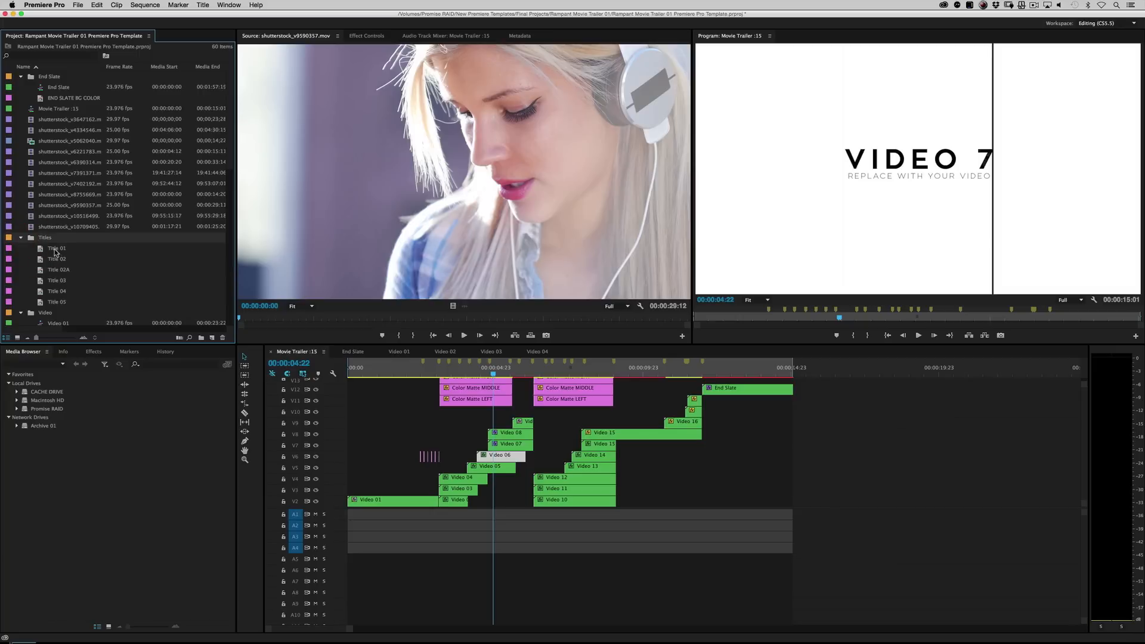
pyautogui.doubleClick(56, 248)
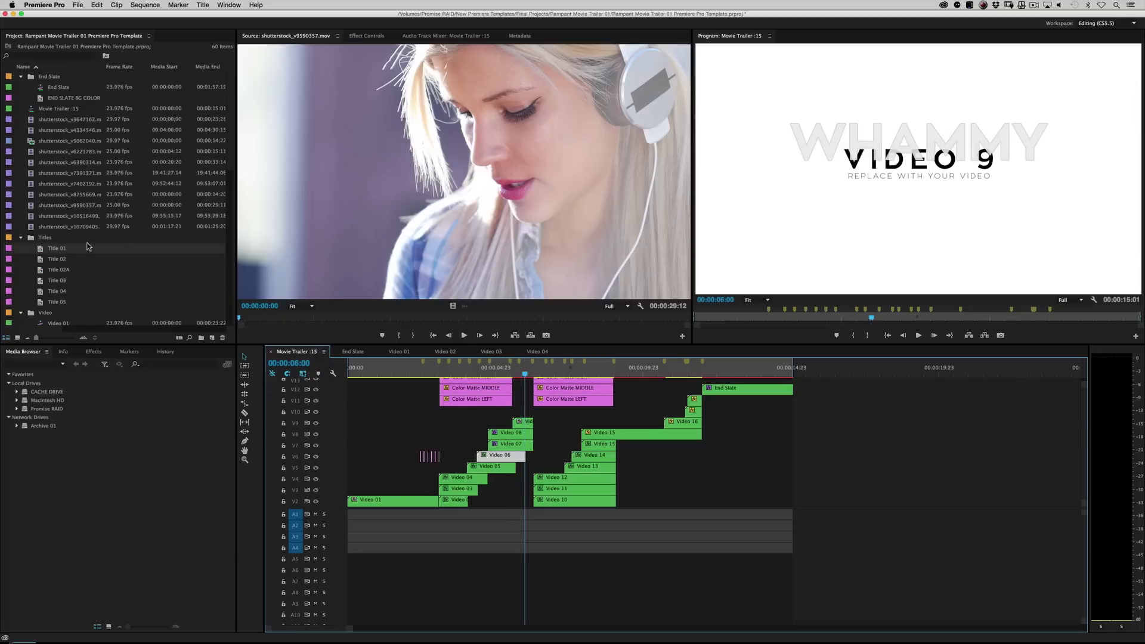
pyautogui.doubleClick(57, 226)
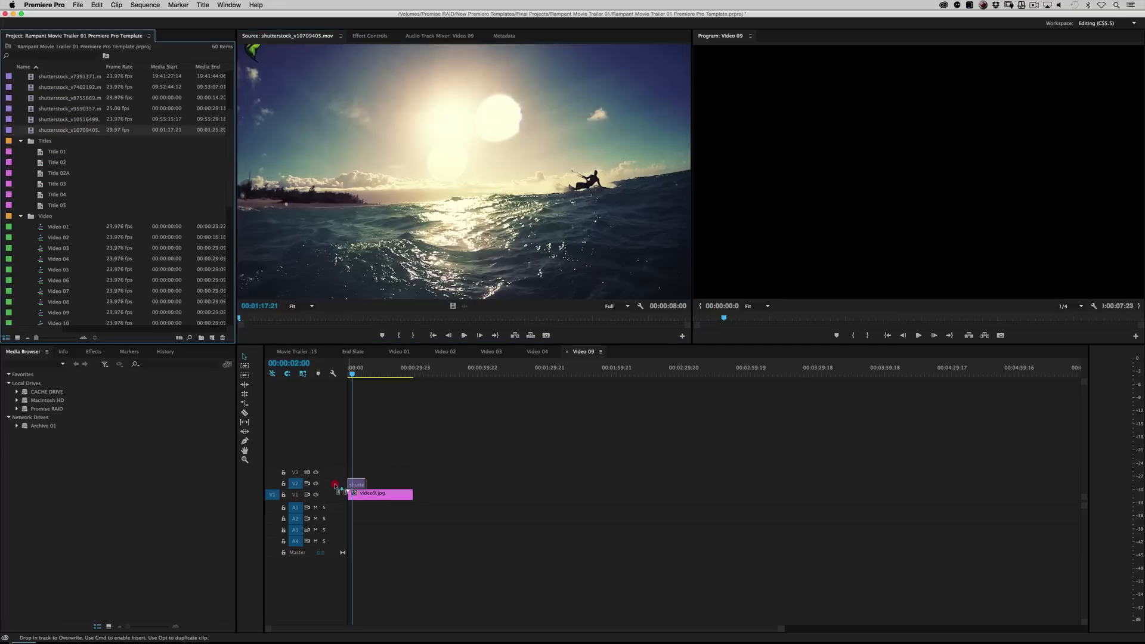
# Drop the kite-surfing clip onto V2 in Video 09 and scrub the trailer to the End Slate.
pyautogui.click(294, 352)
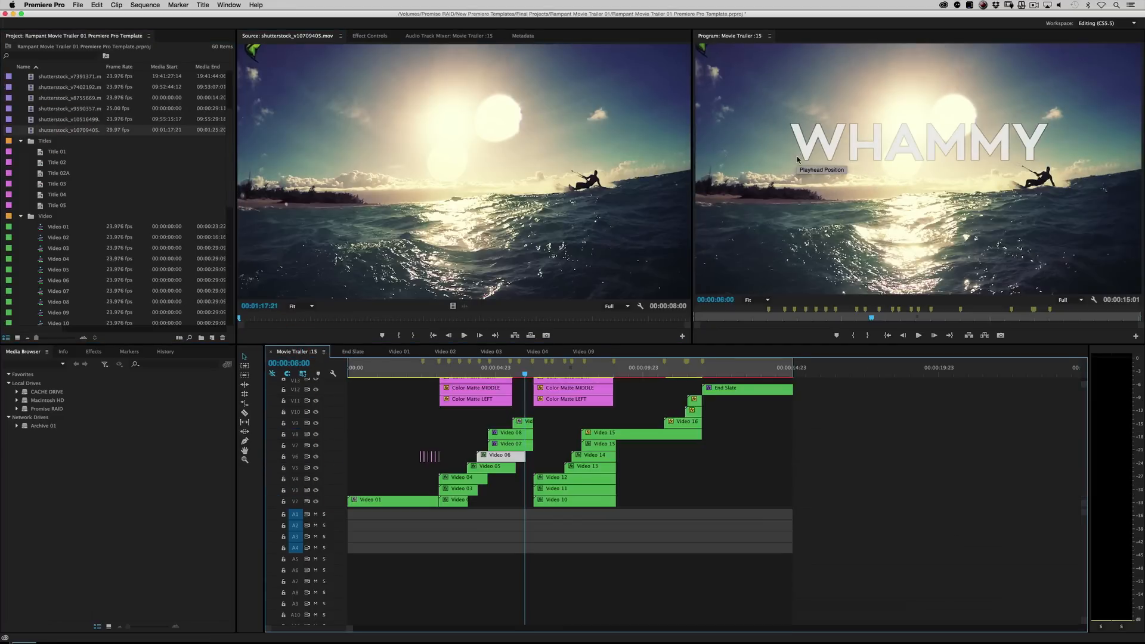
pyautogui.click(499, 374)
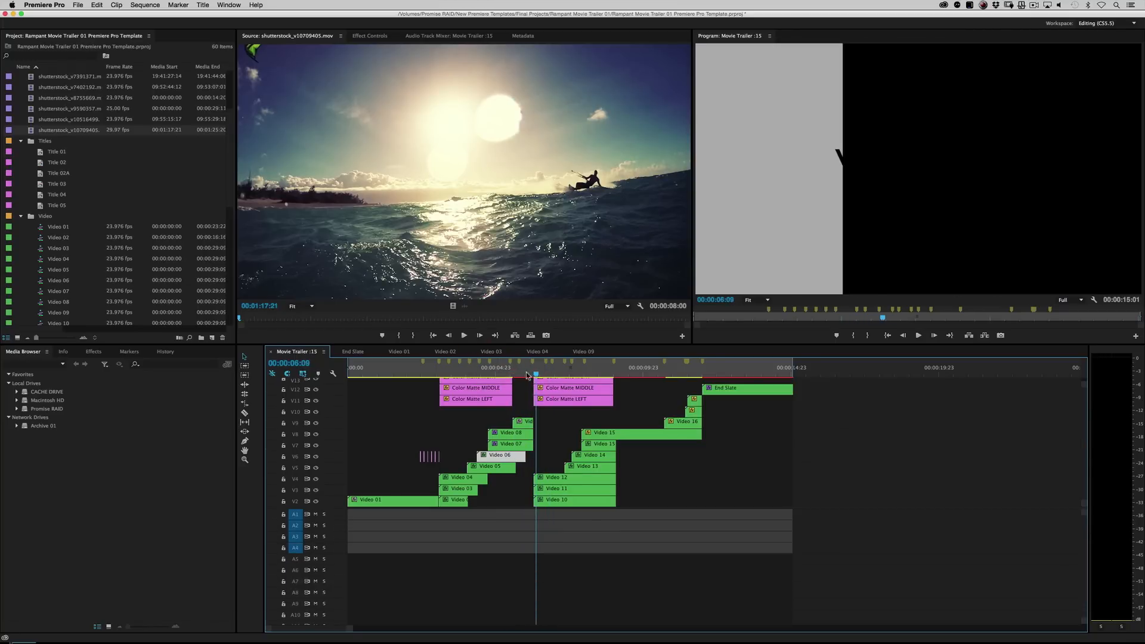
pyautogui.click(728, 368)
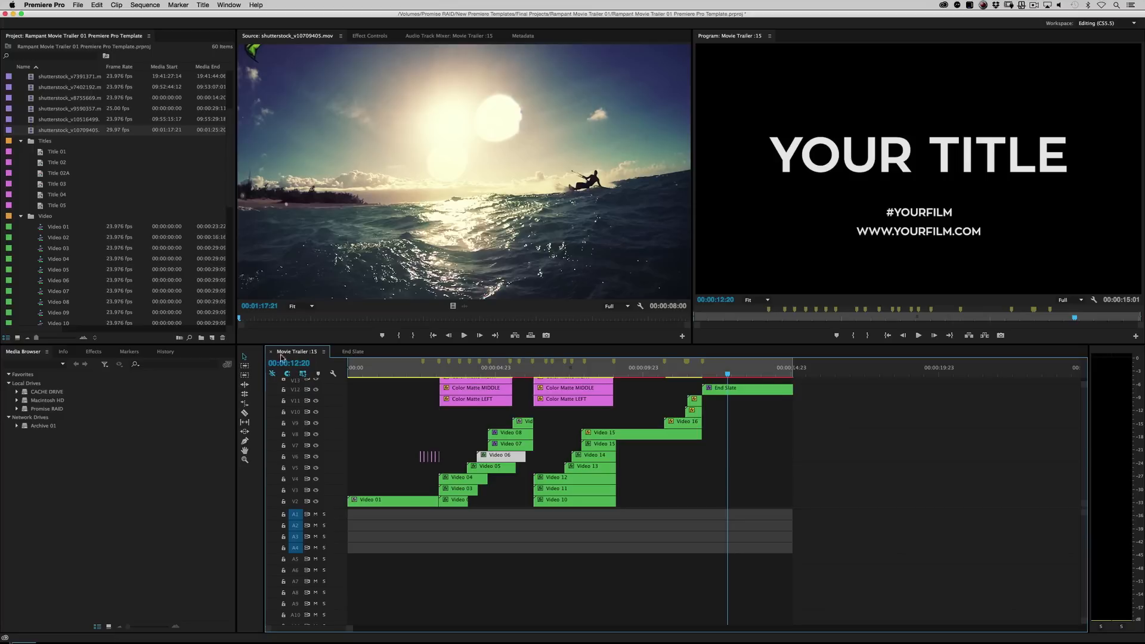
pyautogui.moveTo(364, 357)
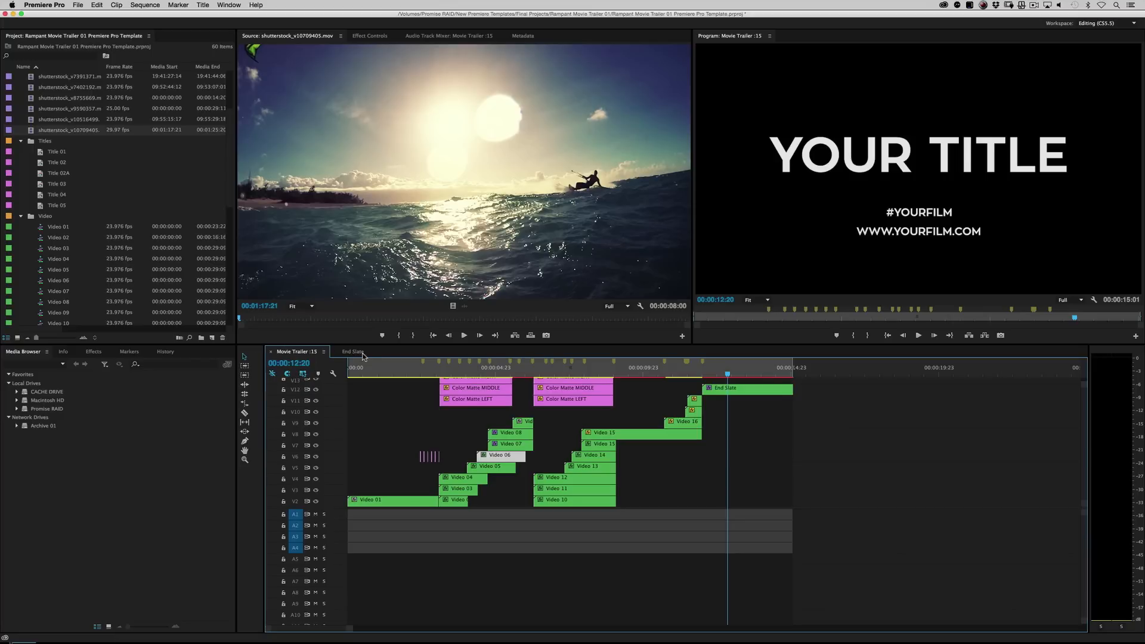
# Open the End Slate sequence and toggle title layer visibility to see which holds each line.
pyautogui.click(353, 351)
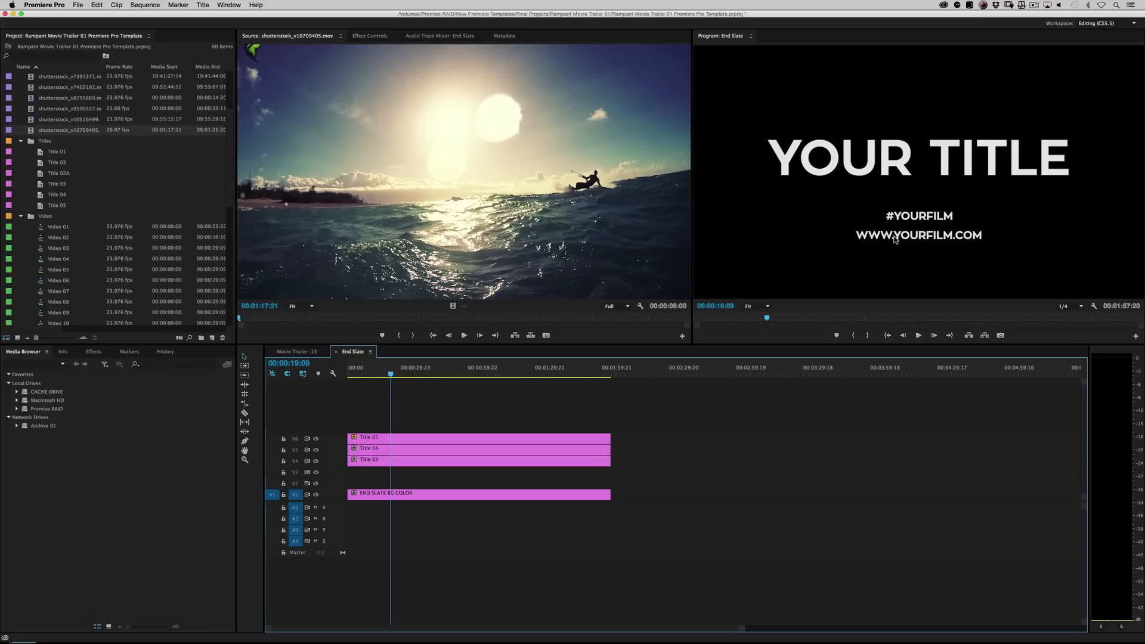
pyautogui.moveTo(726, 269)
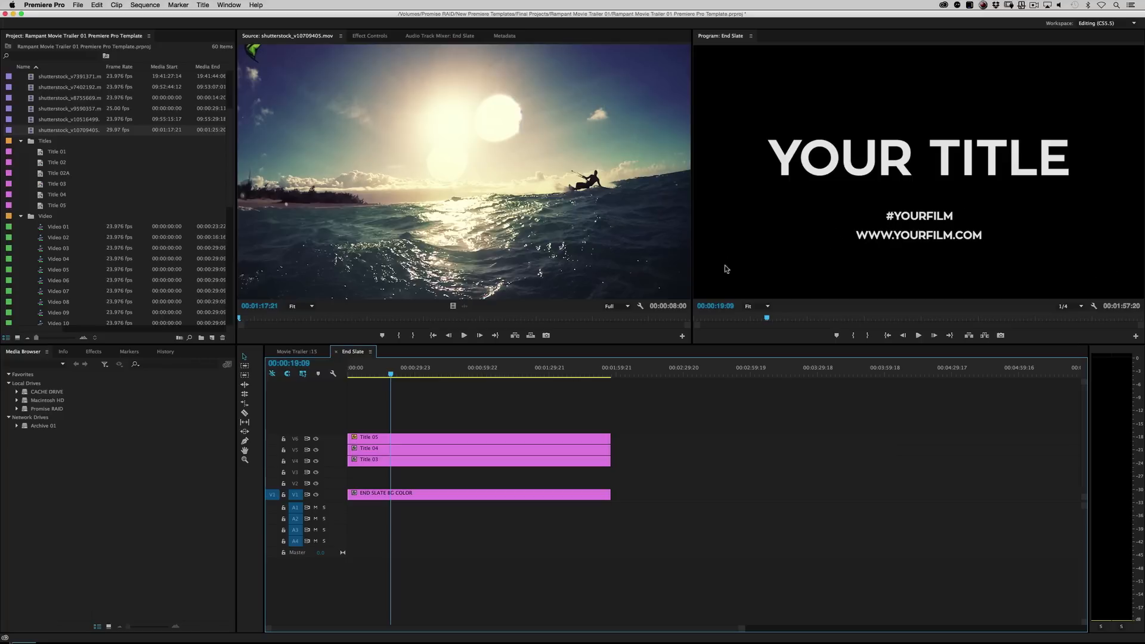
pyautogui.moveTo(783, 285)
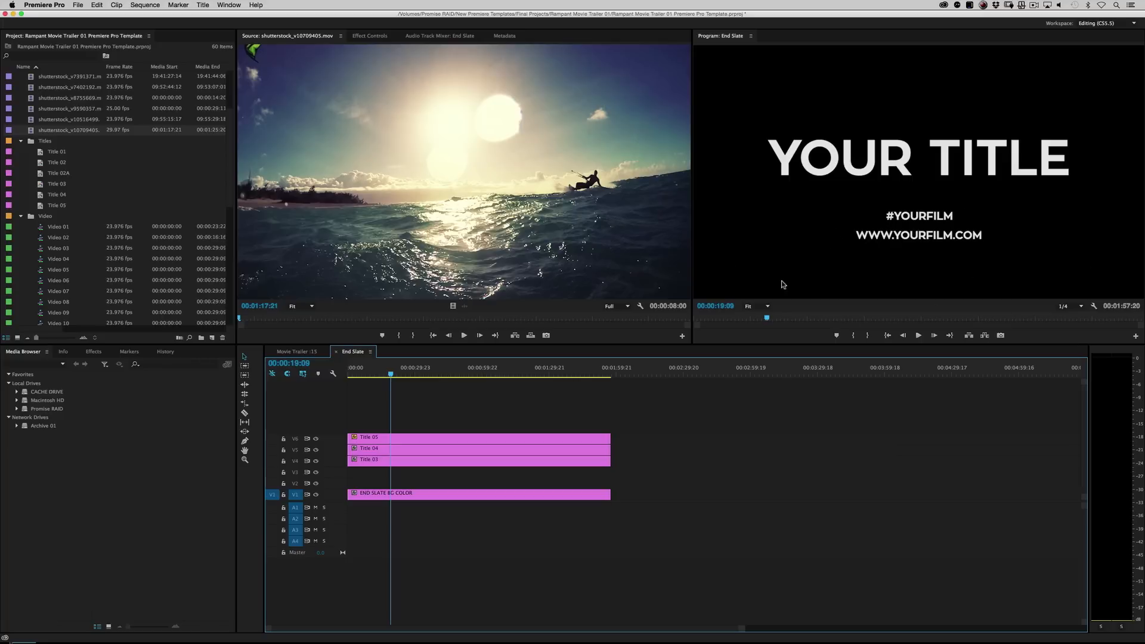
pyautogui.click(394, 437)
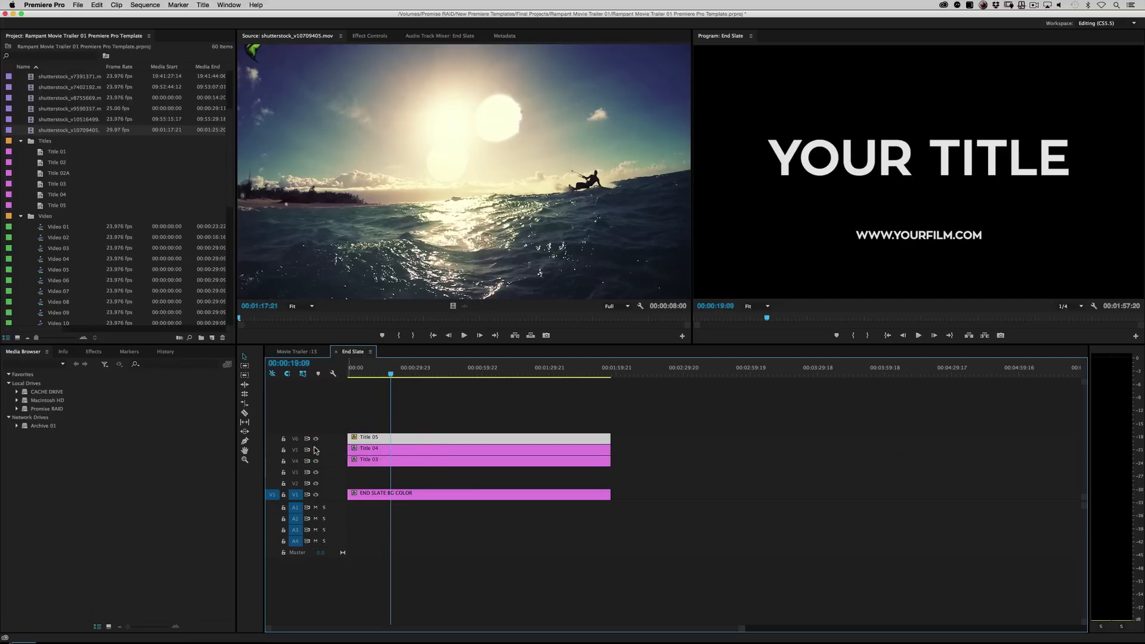
pyautogui.click(316, 461)
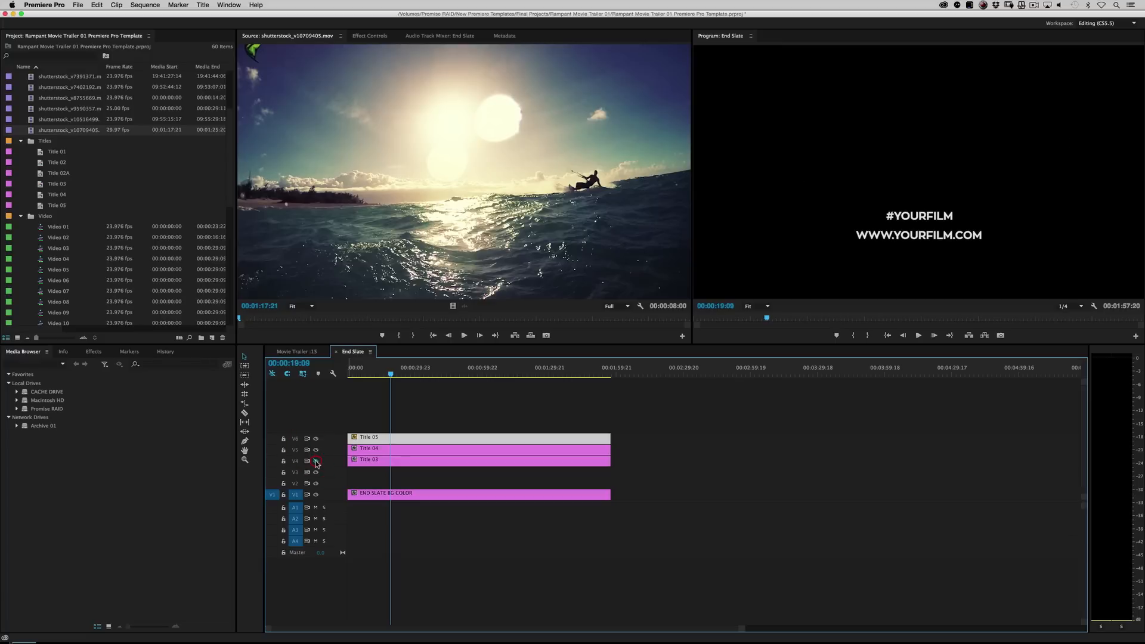
pyautogui.click(316, 462)
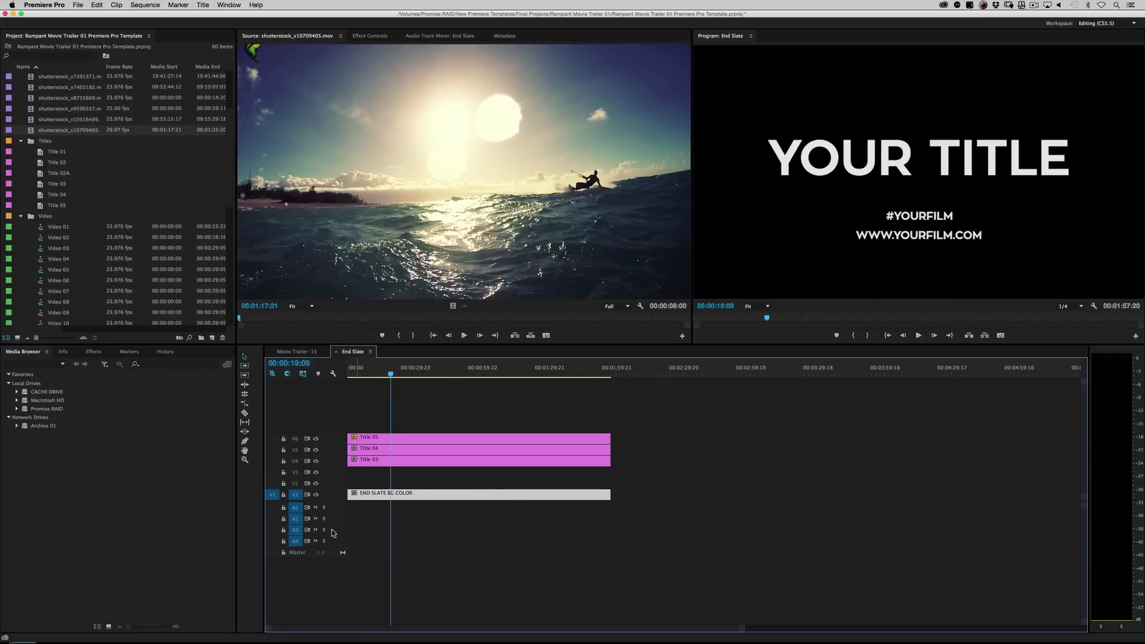
# Try red, then apply a green shade to the END SLATE BG COLOR.
pyautogui.doubleClick(407, 493)
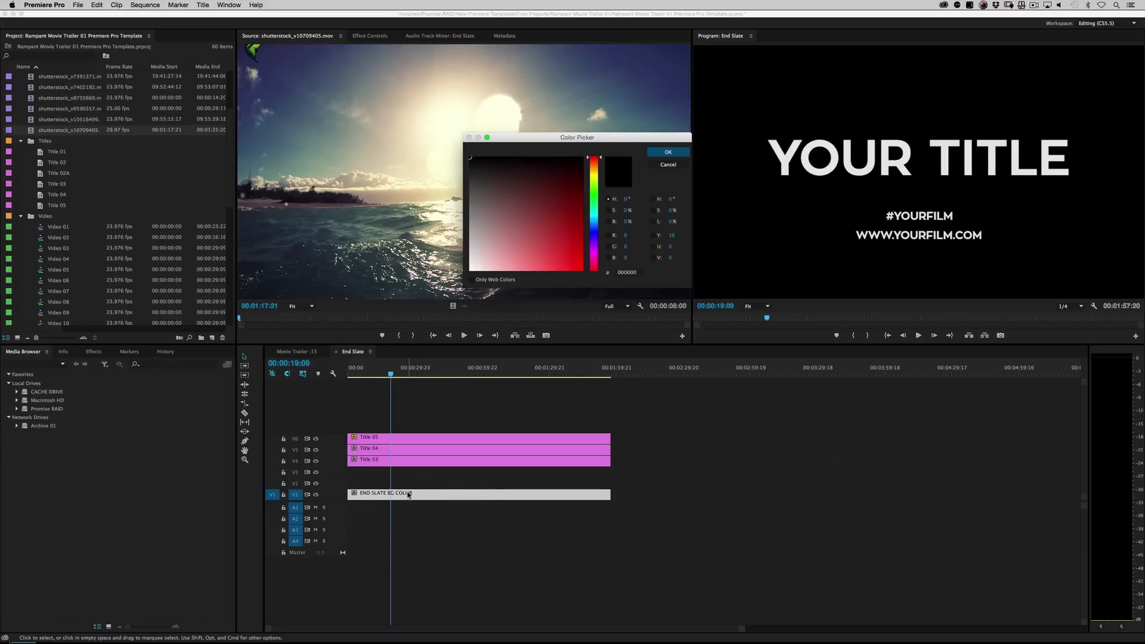
pyautogui.click(550, 244)
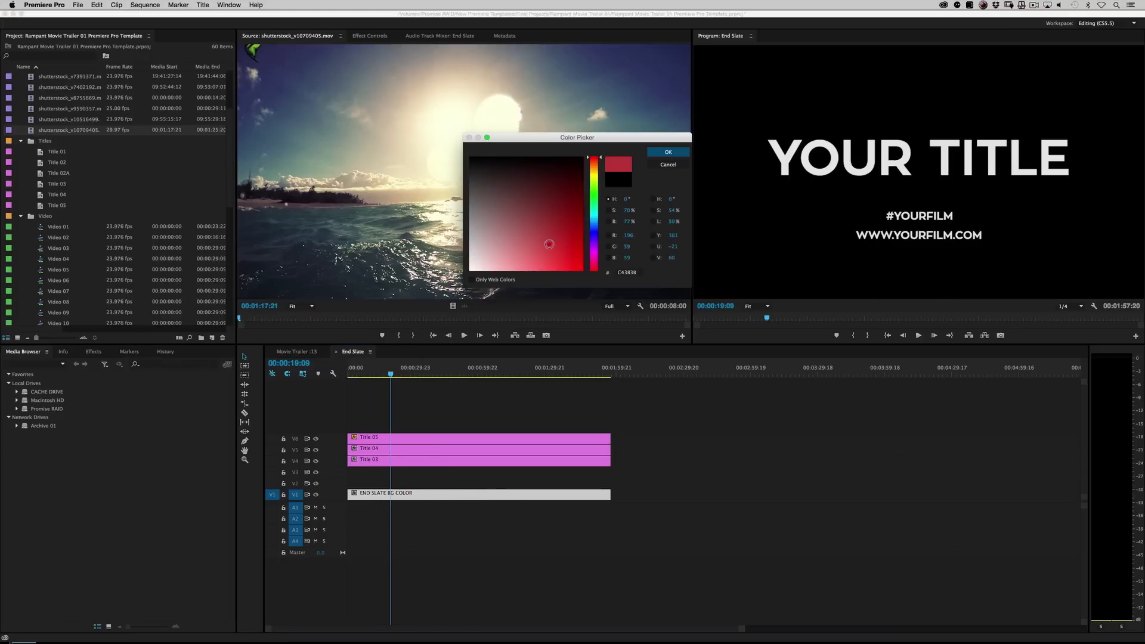
pyautogui.click(667, 152)
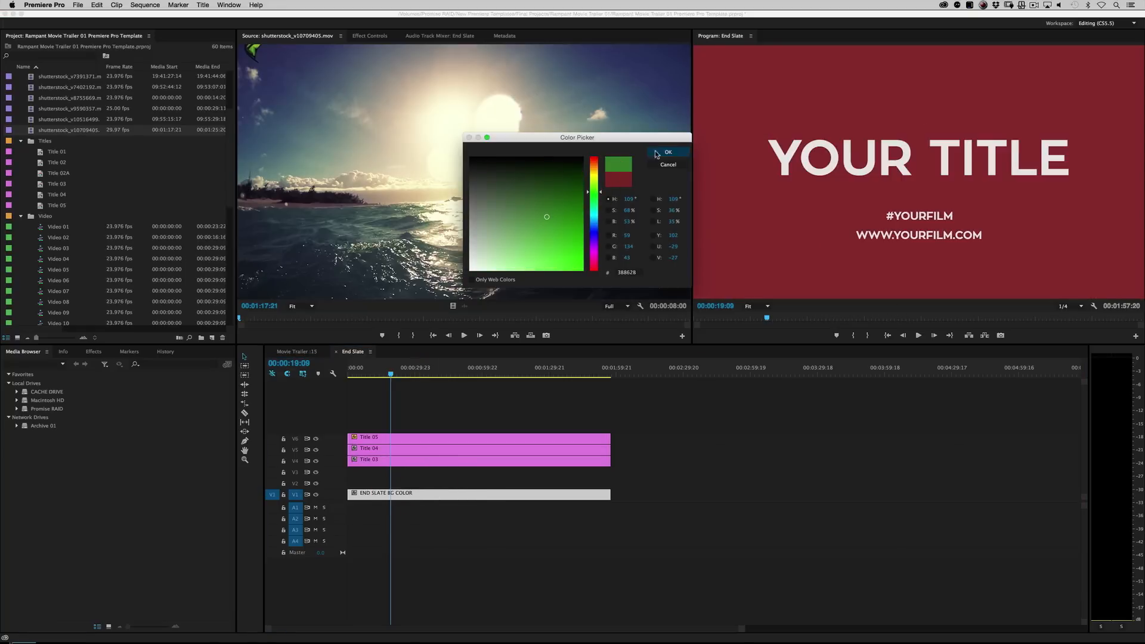
pyautogui.click(667, 152)
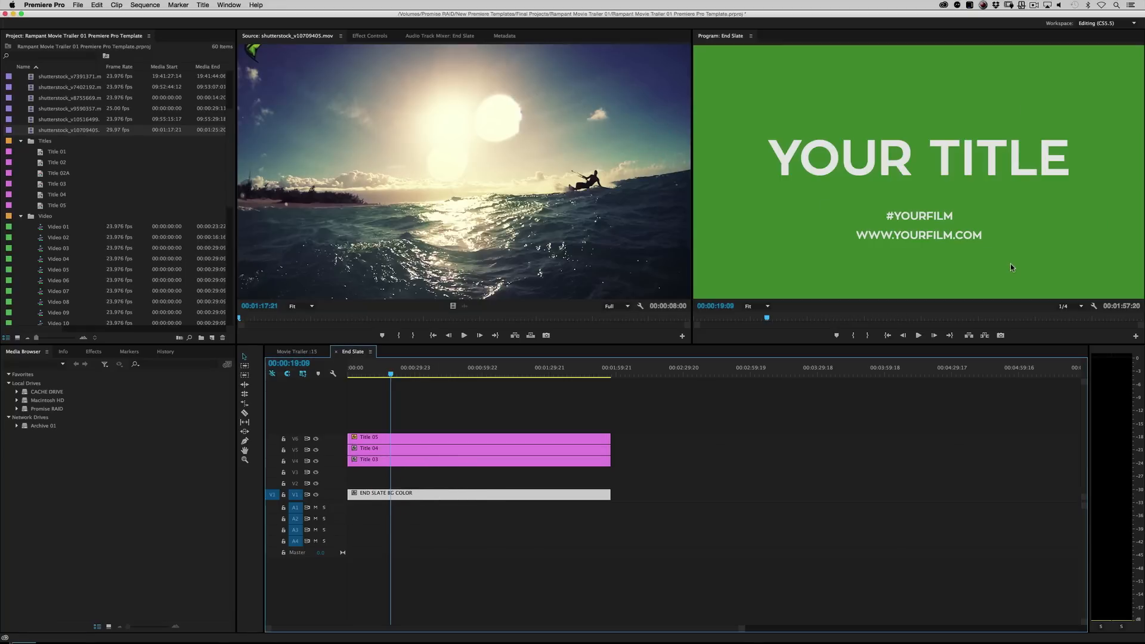
# Change the end slate background to magenta-purple and preview it in the trailer.
pyautogui.doubleClick(380, 492)
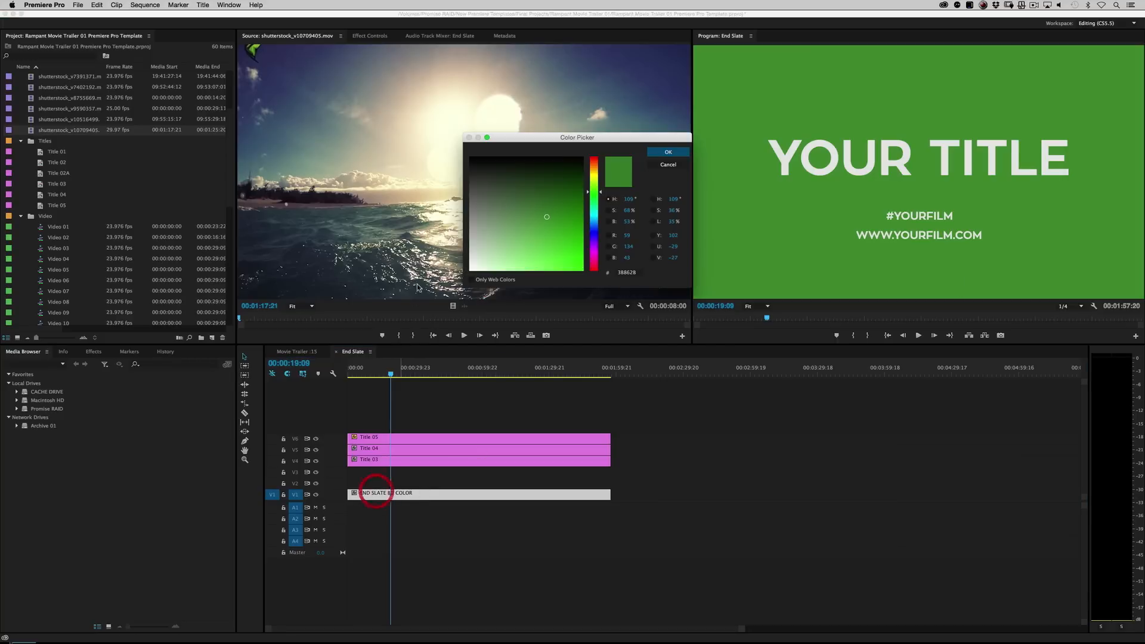
pyautogui.click(667, 150)
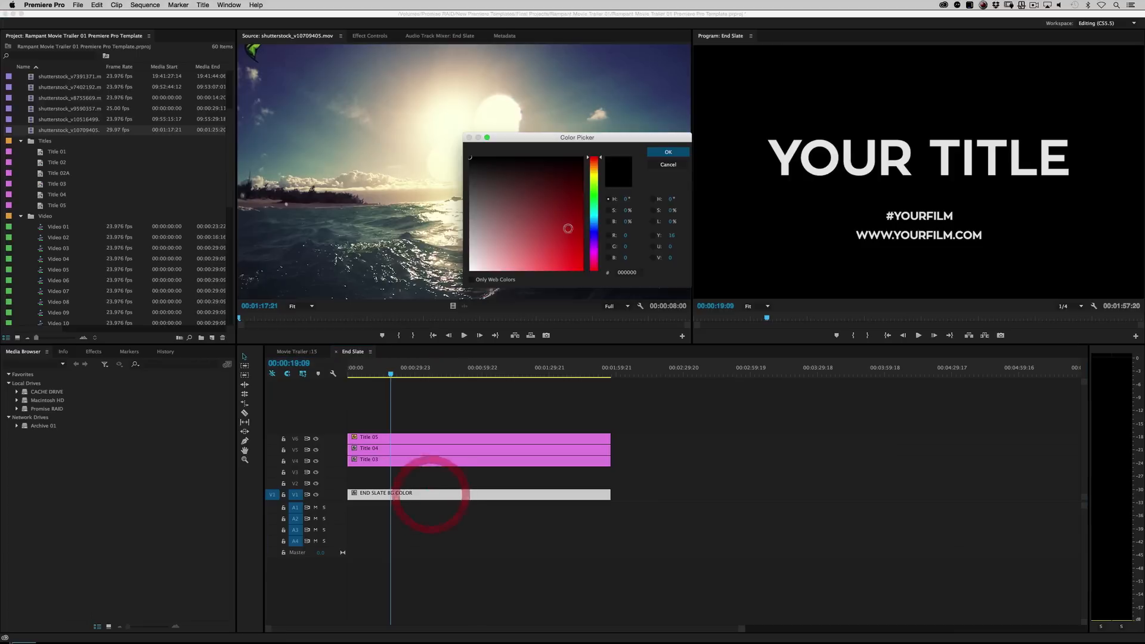
pyautogui.click(563, 254)
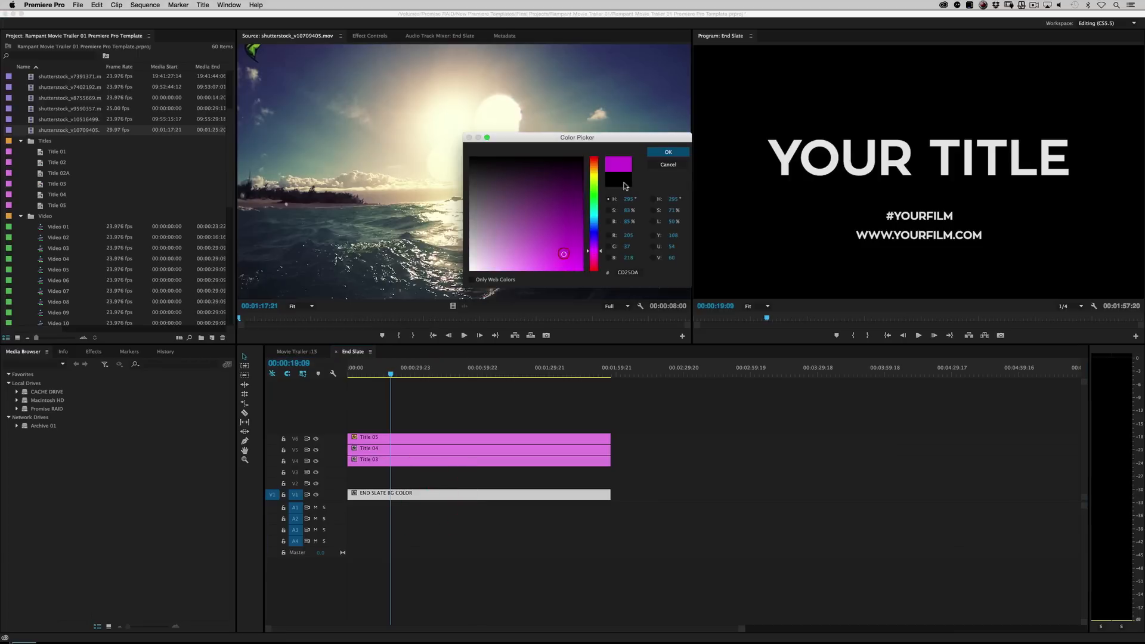
pyautogui.click(666, 151)
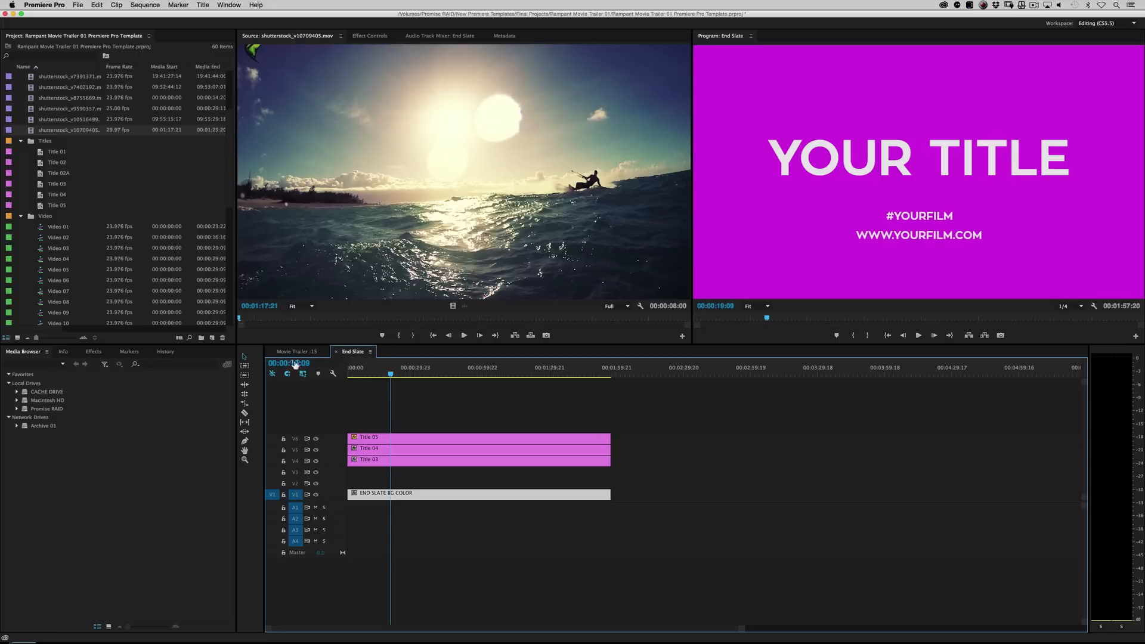
pyautogui.click(297, 351)
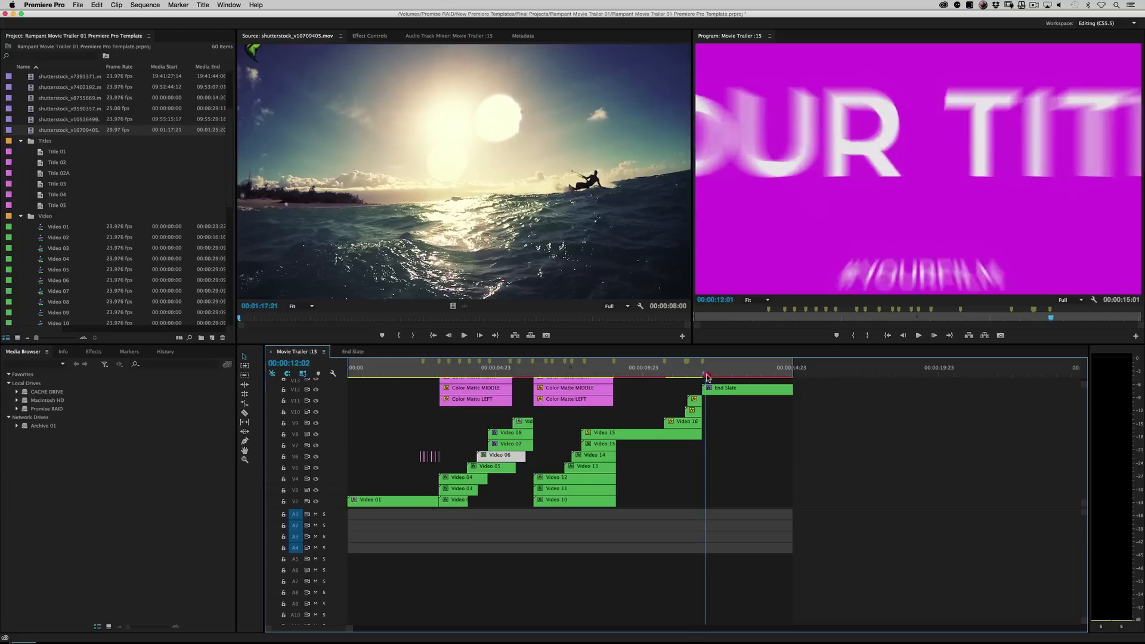
pyautogui.click(352, 351)
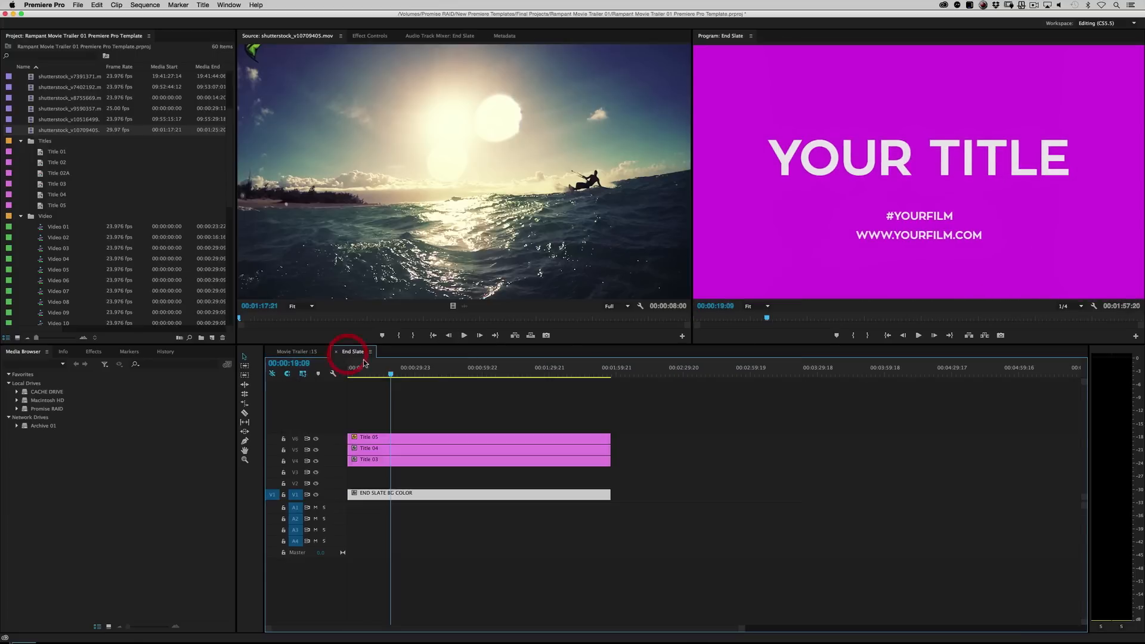
# Replace YOUR TITLE with GOOD MOVIE in Title 03 and preview the main trailer.
pyautogui.click(479, 494)
pyautogui.write('GOOD MOVIE')
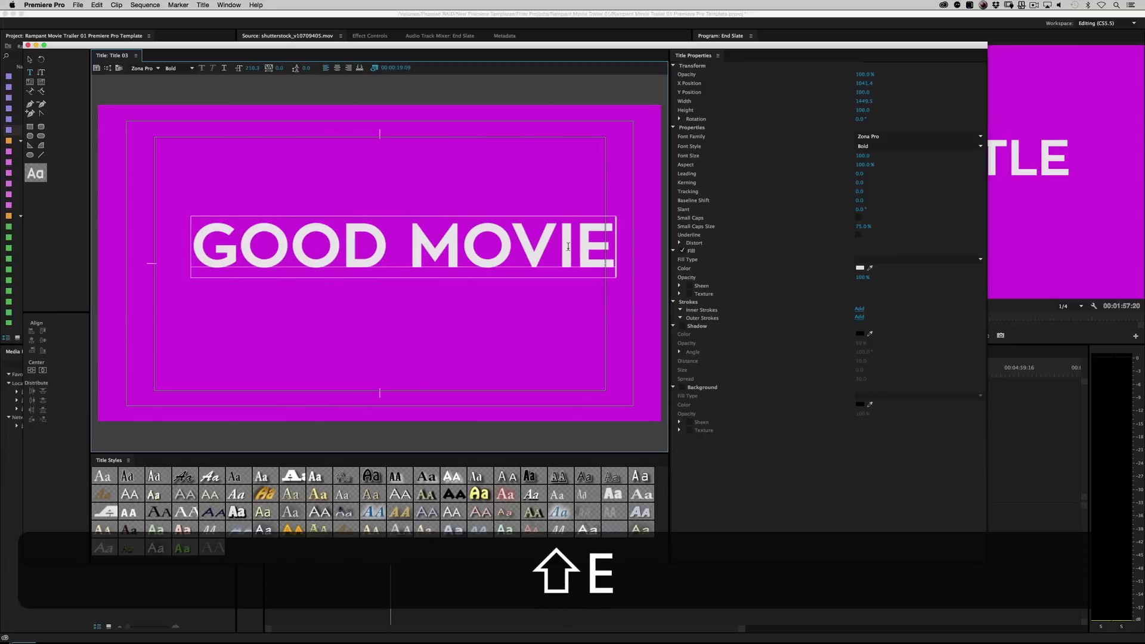
pyautogui.click(32, 370)
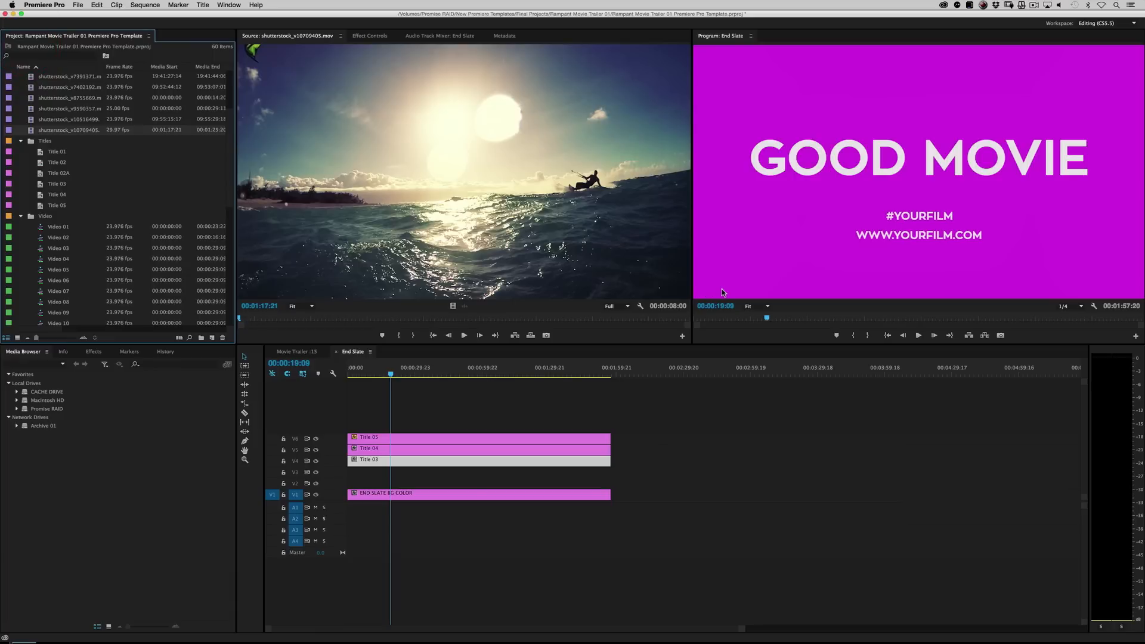
pyautogui.click(296, 351)
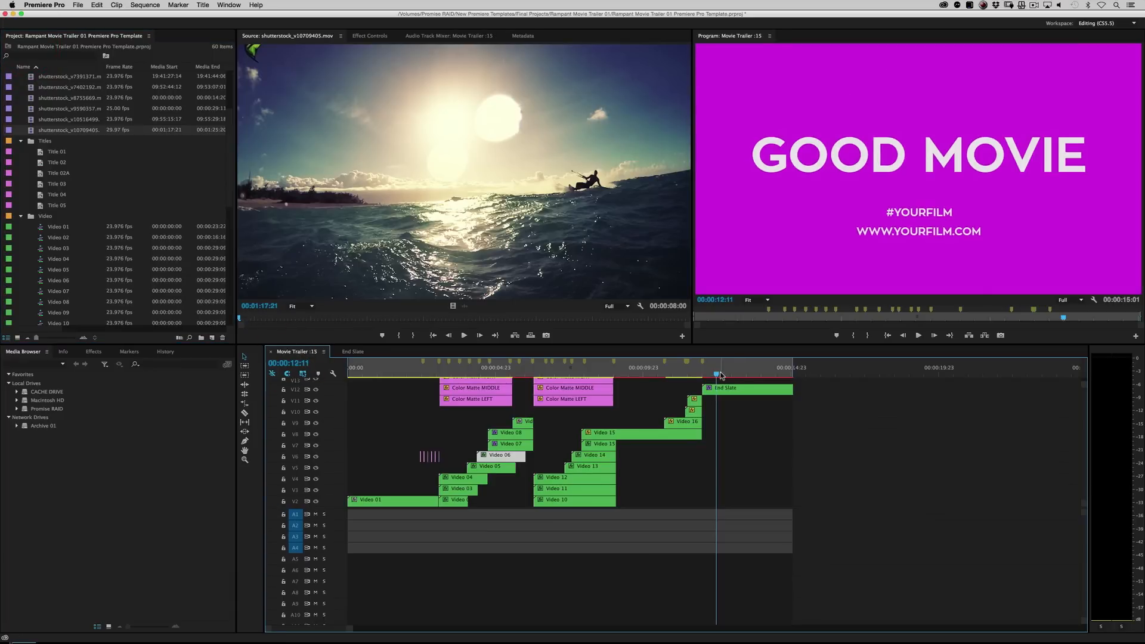